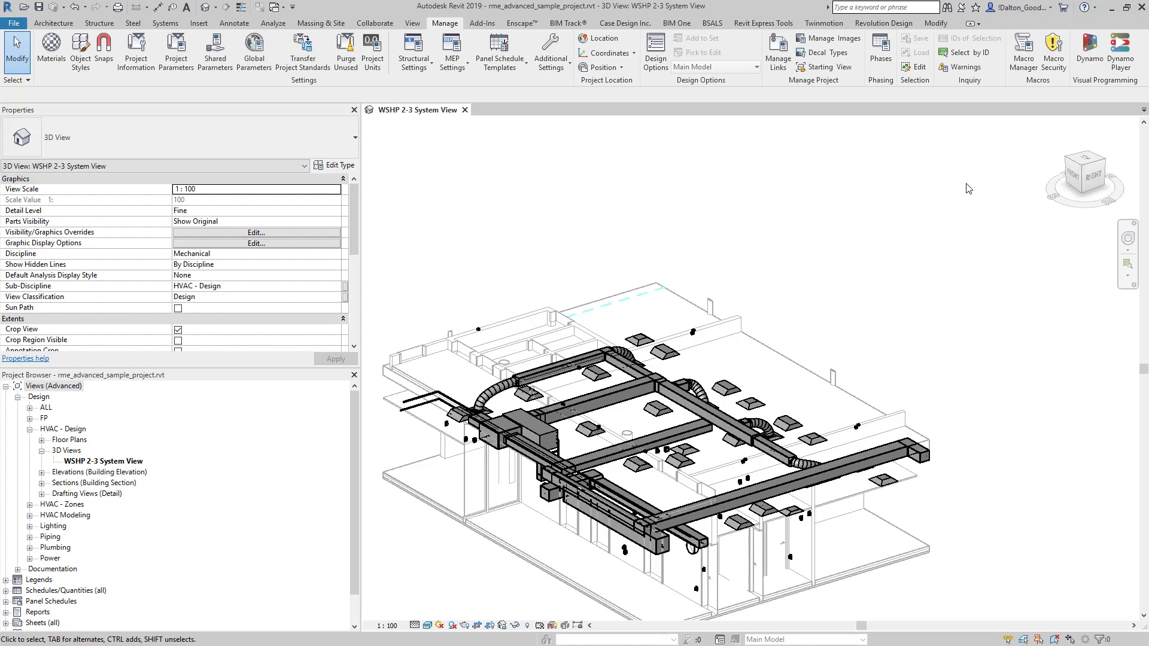
mouse_move(948, 154)
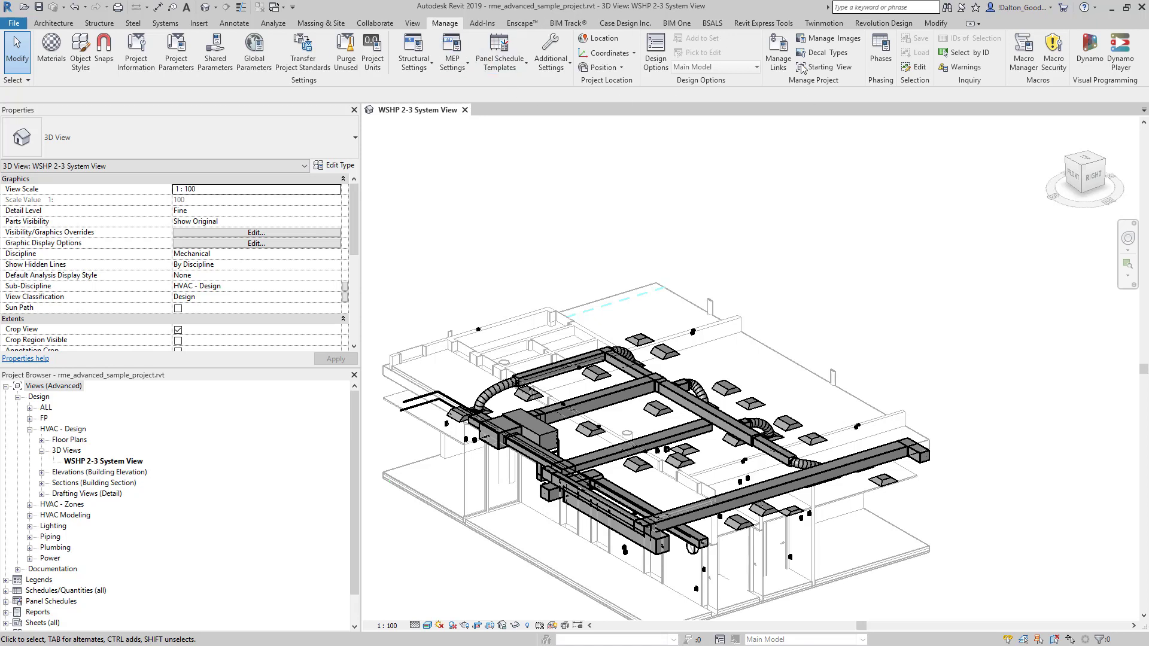
Step: Reach the Decal Types list through the Insert tab's Decal dropdown
click(822, 52)
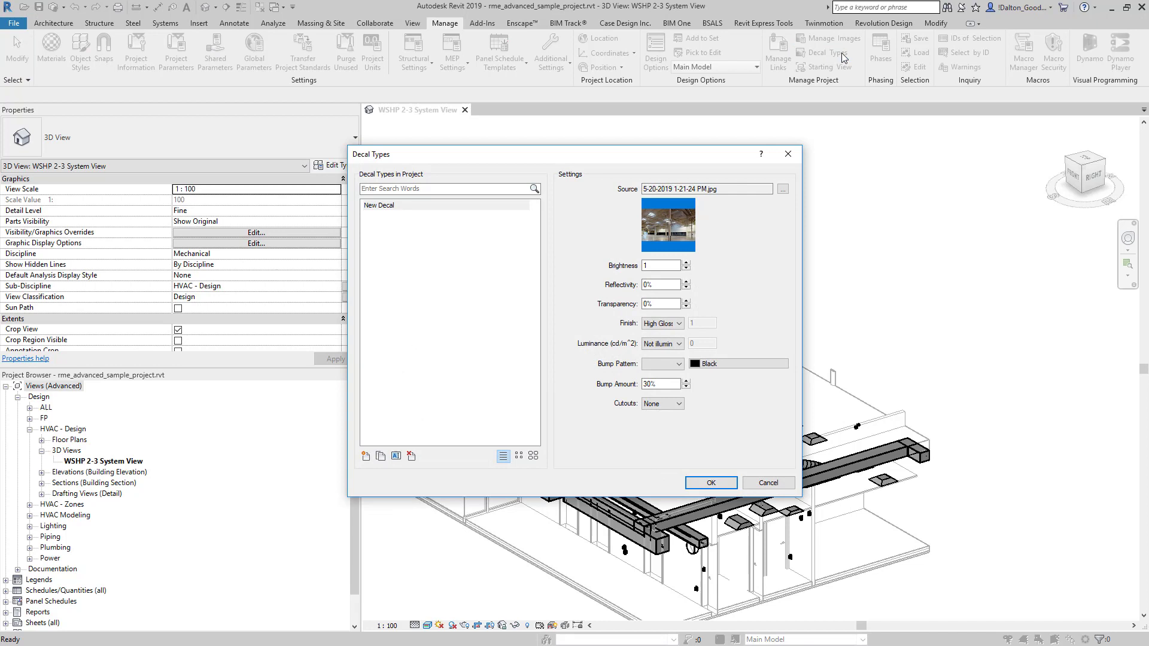
mouse_move(840, 58)
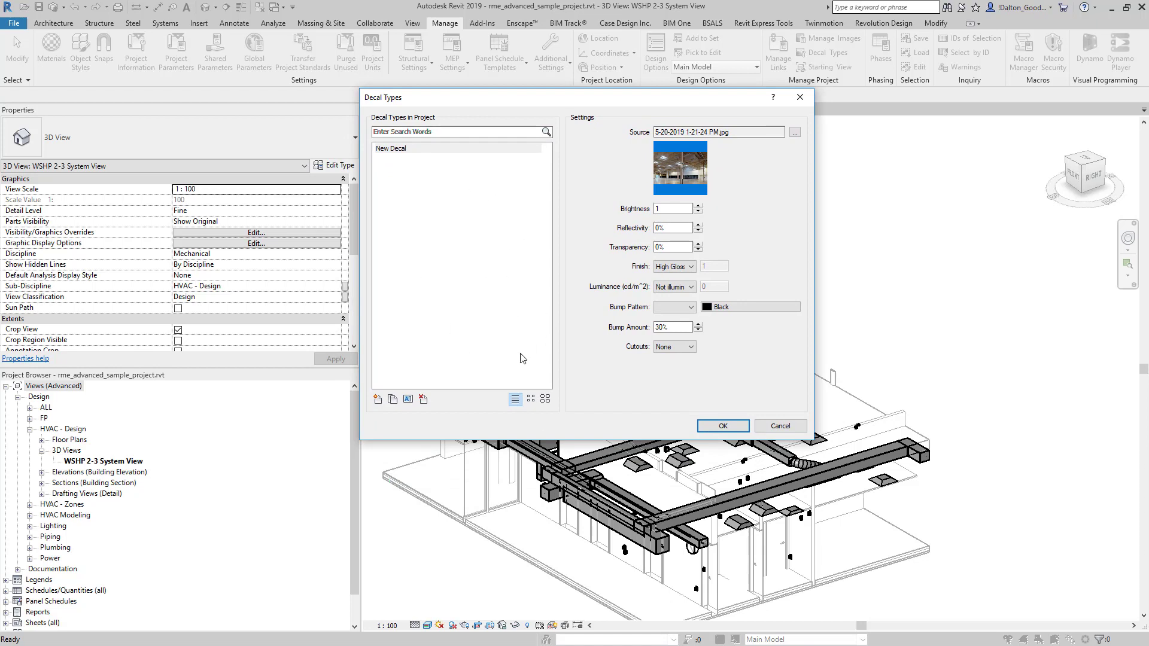
mouse_move(403, 377)
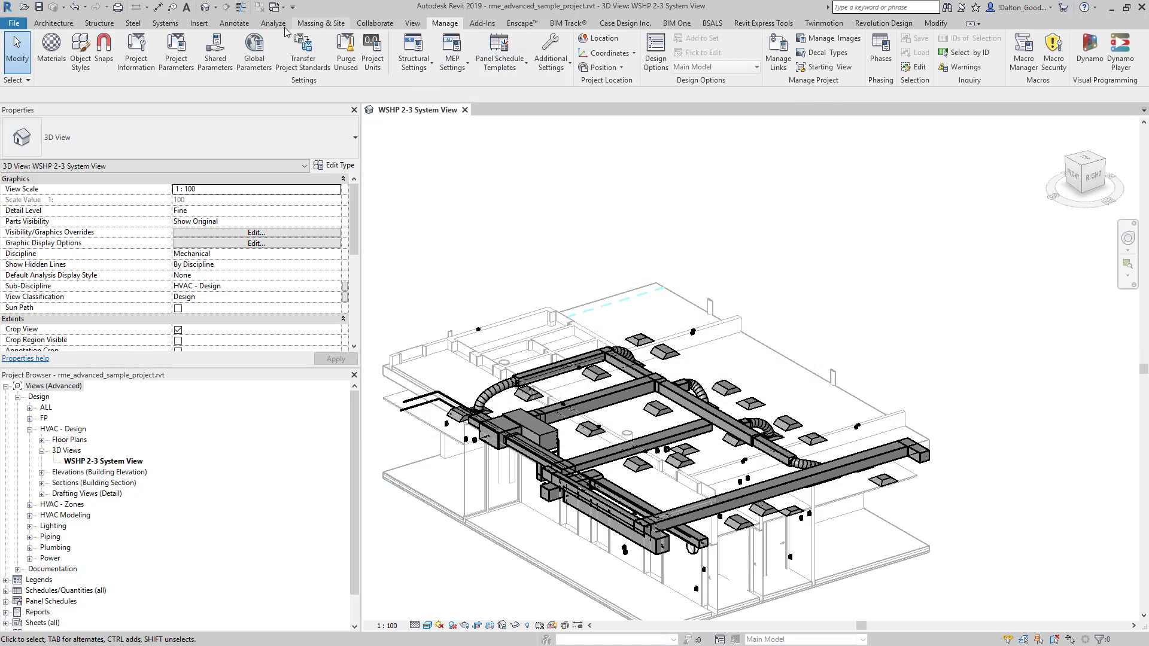
click(199, 23)
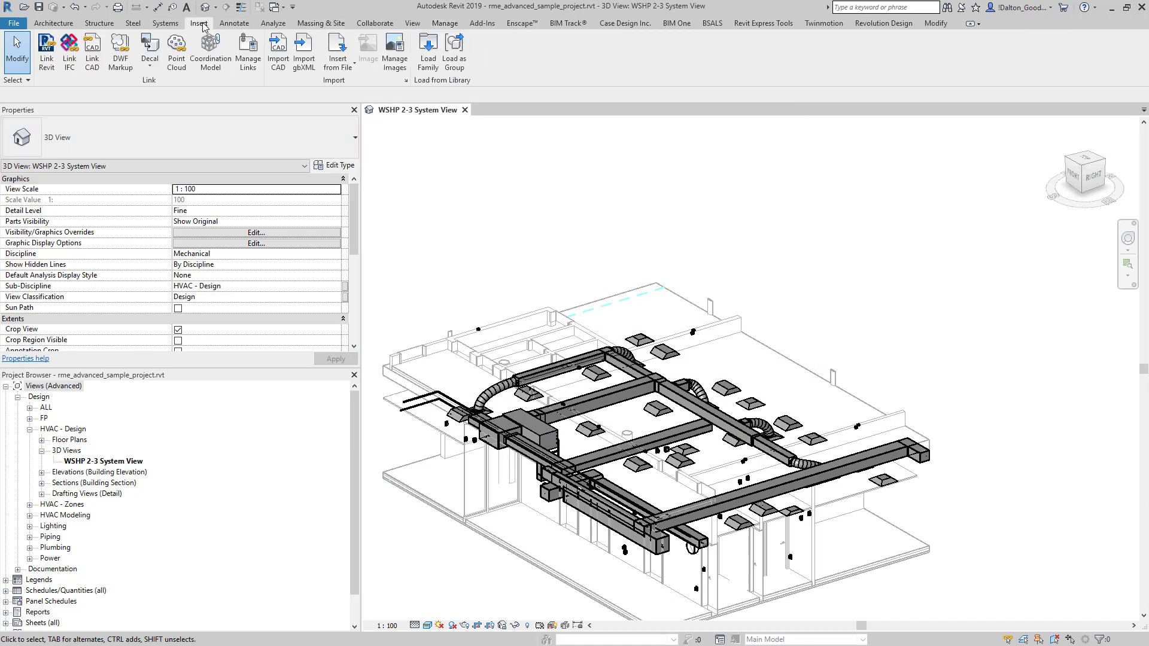
click(150, 51)
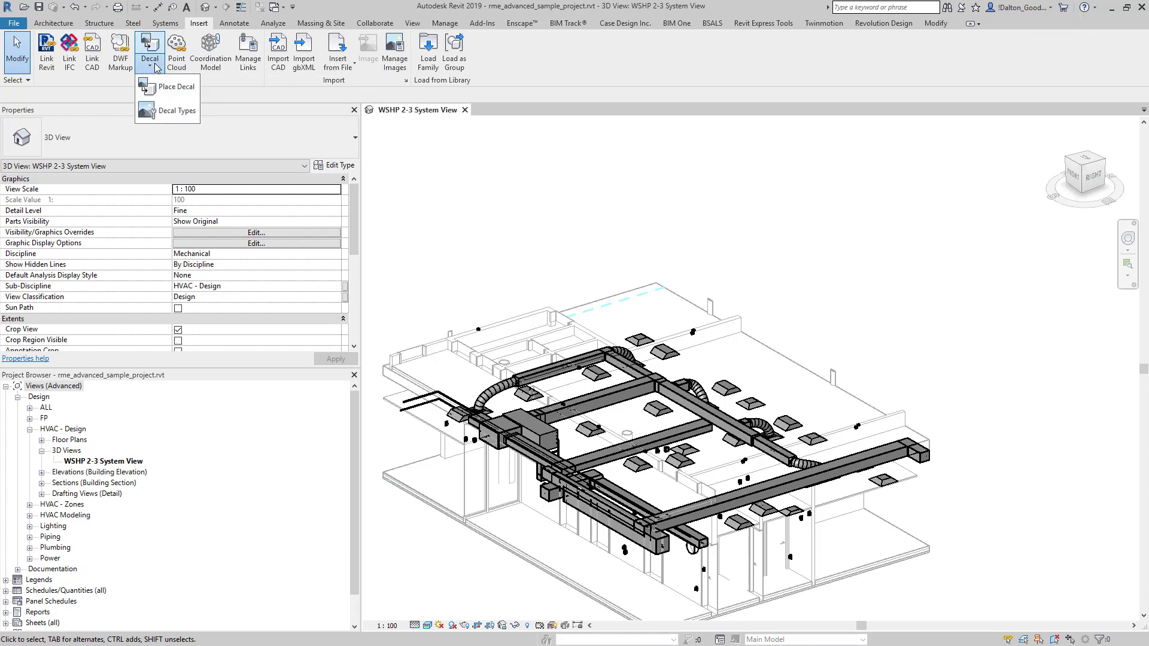
mouse_move(173, 111)
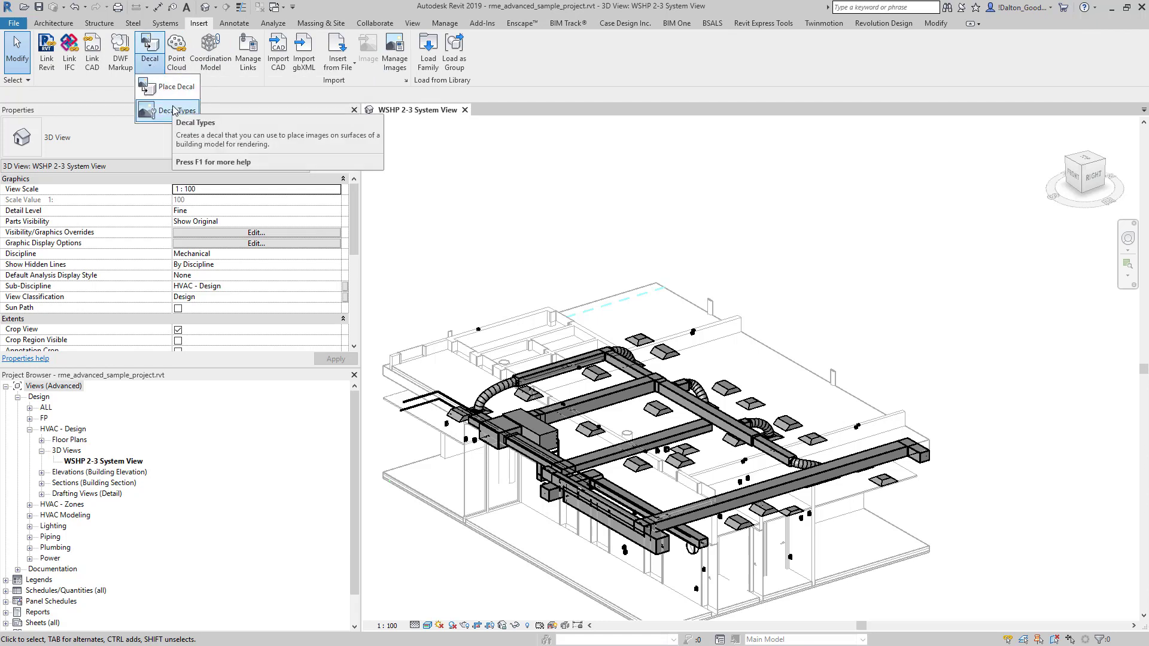
click(177, 110)
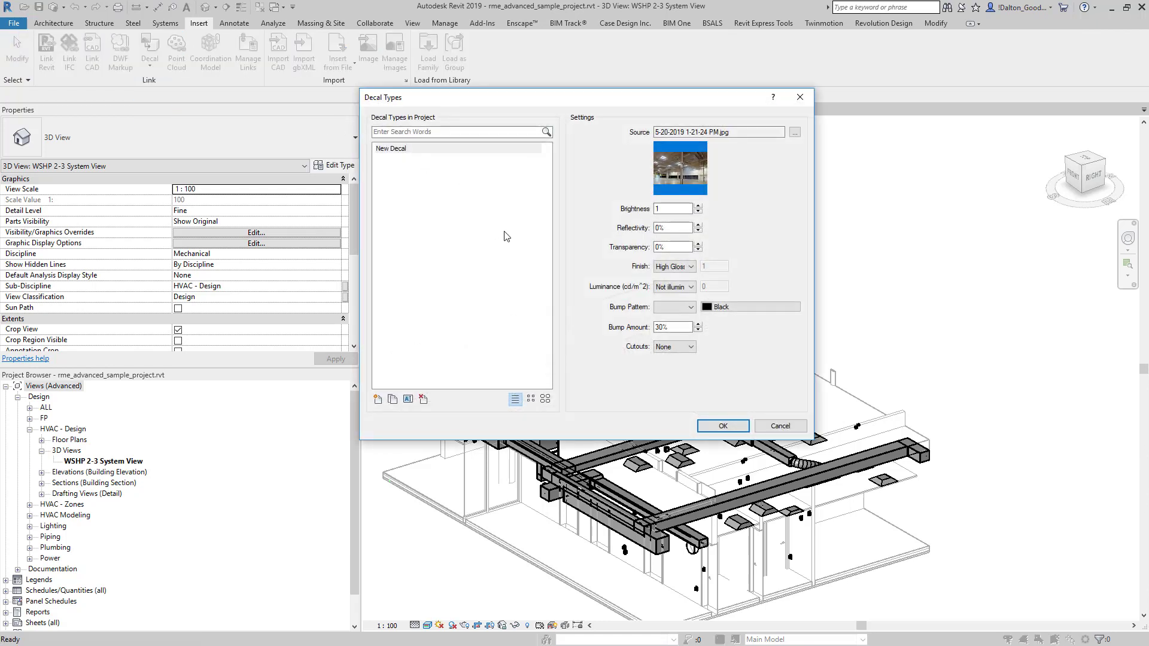
mouse_move(435, 218)
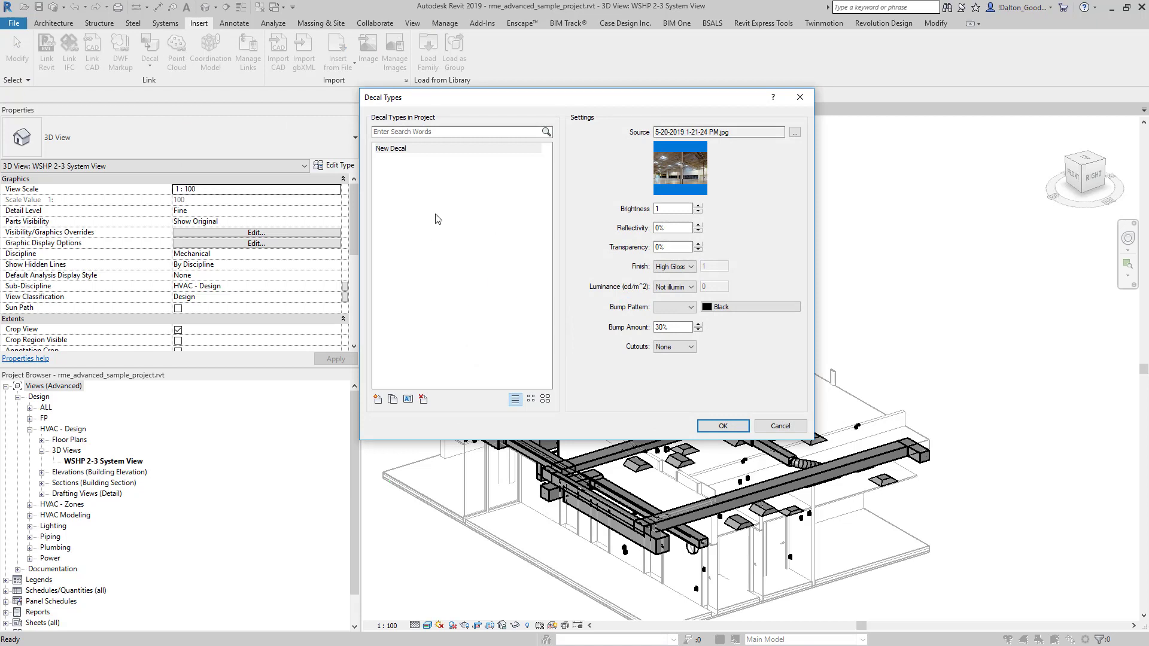
mouse_move(377, 400)
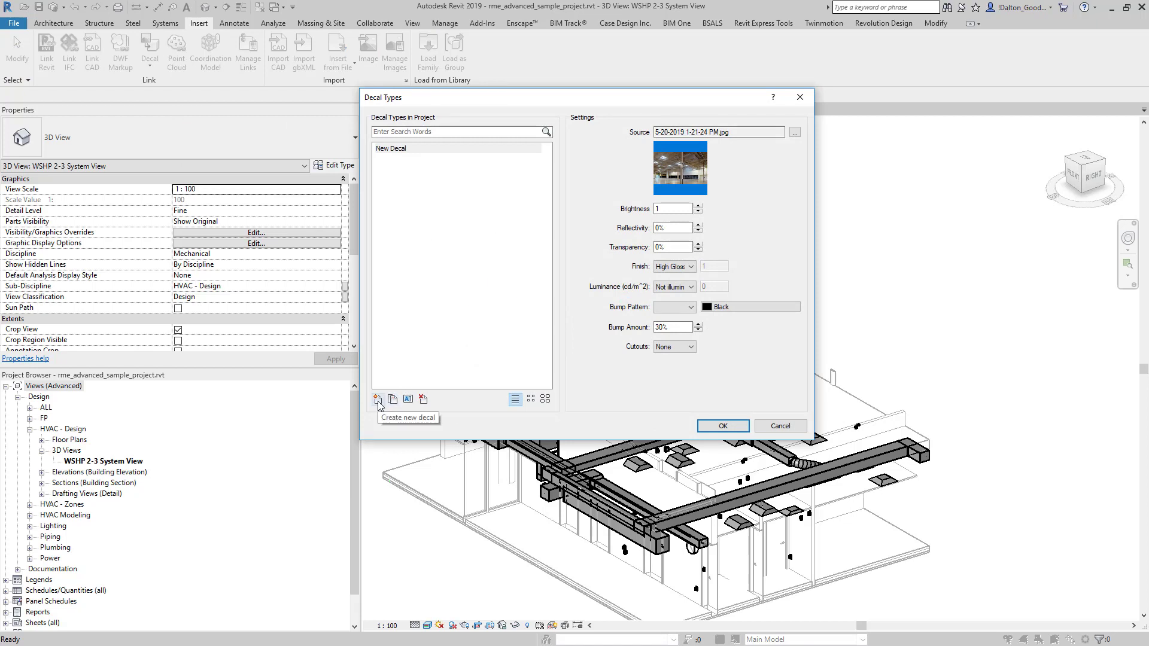
Step: Create decal type 'Claude Monet - The Japanese Footbridge' and browse for its source image
click(378, 400)
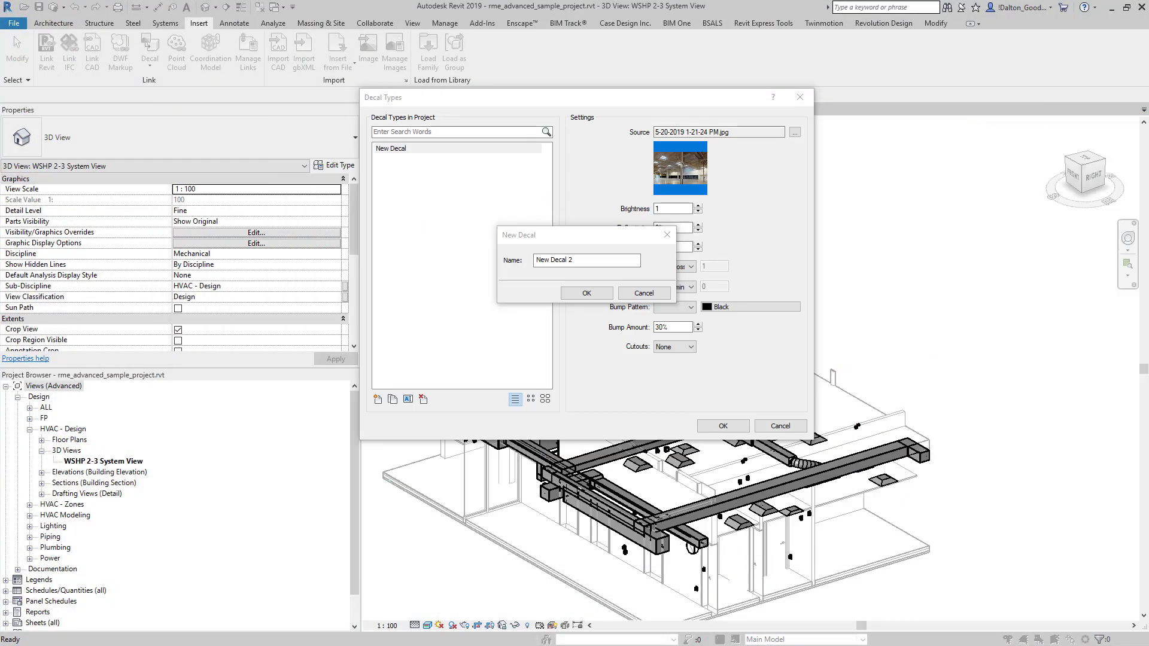
mouse_move(509, 475)
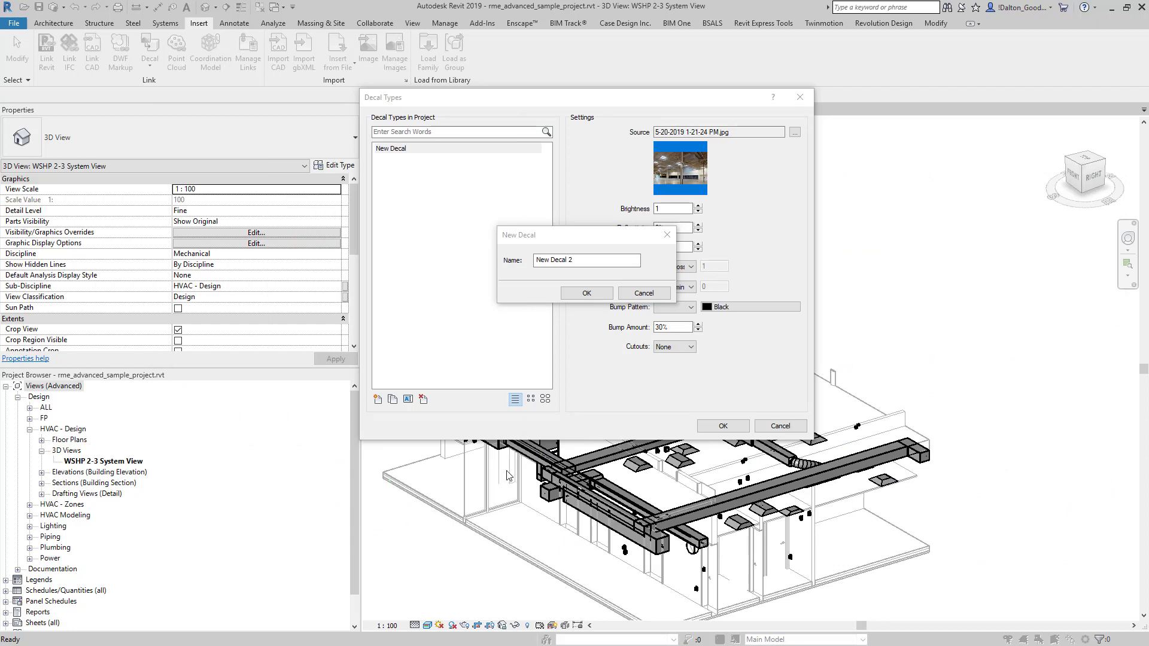
mouse_move(859, 336)
text(Claude Monet - The Japanese Footbridge)
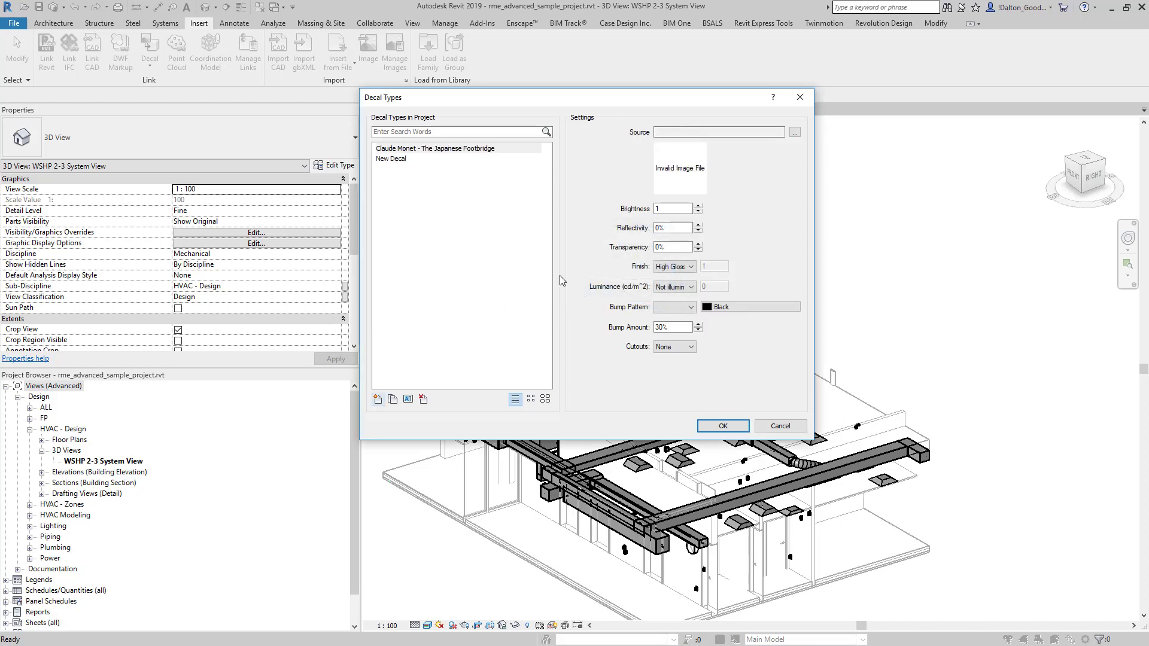
click(436, 148)
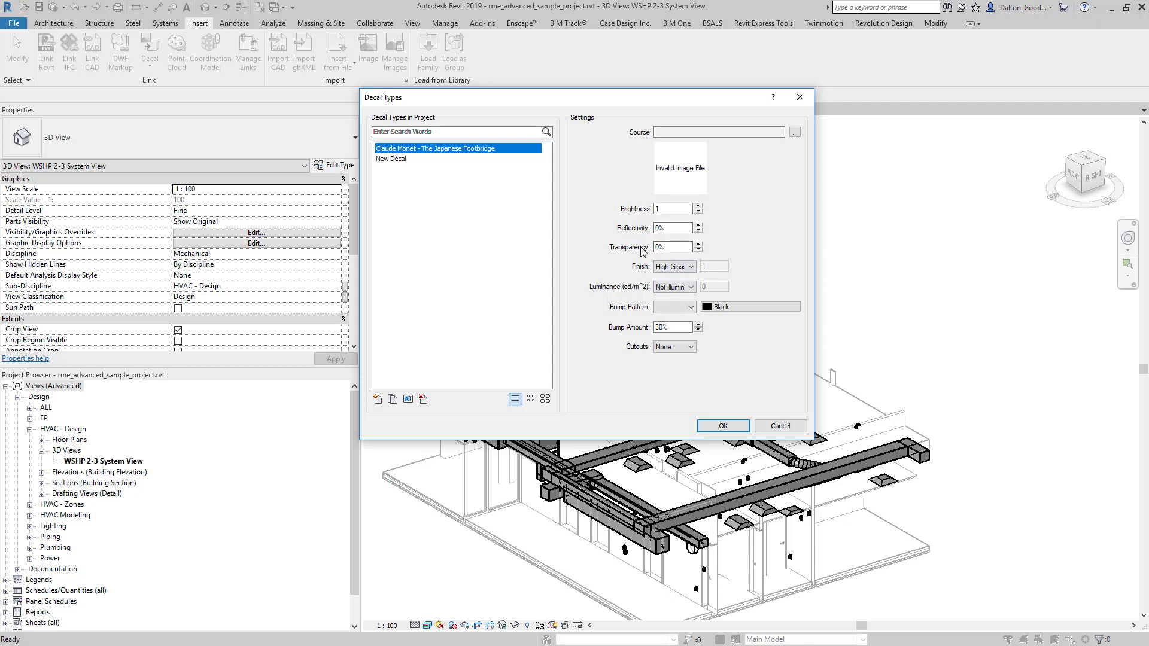
mouse_move(744, 305)
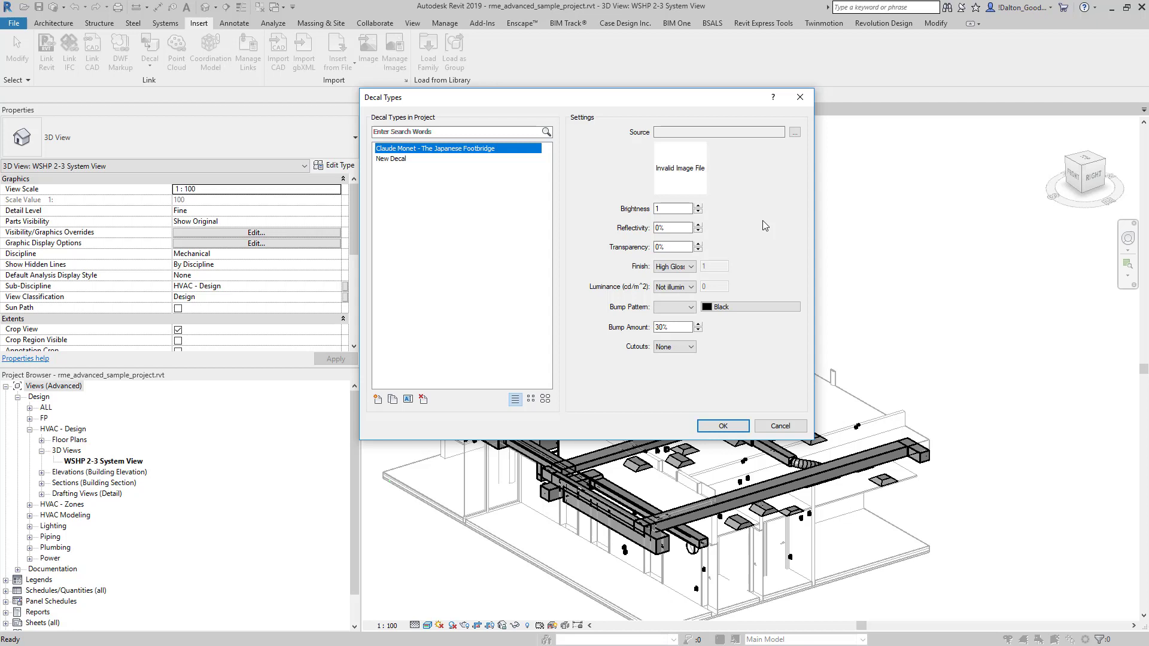
click(672, 208)
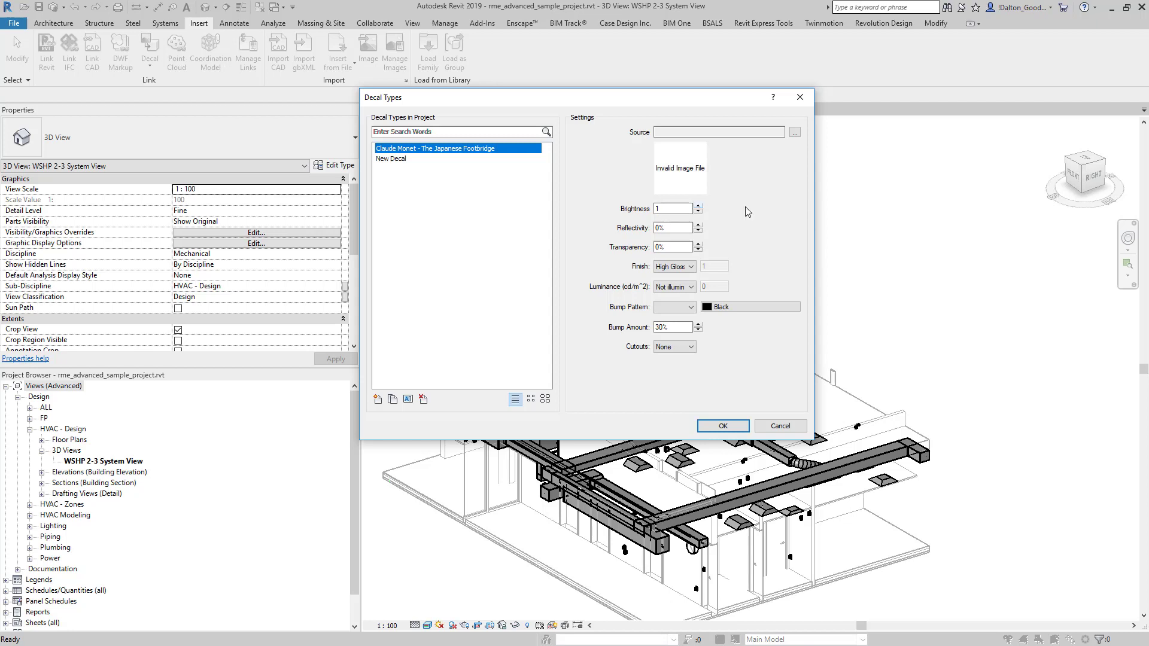
mouse_move(769, 156)
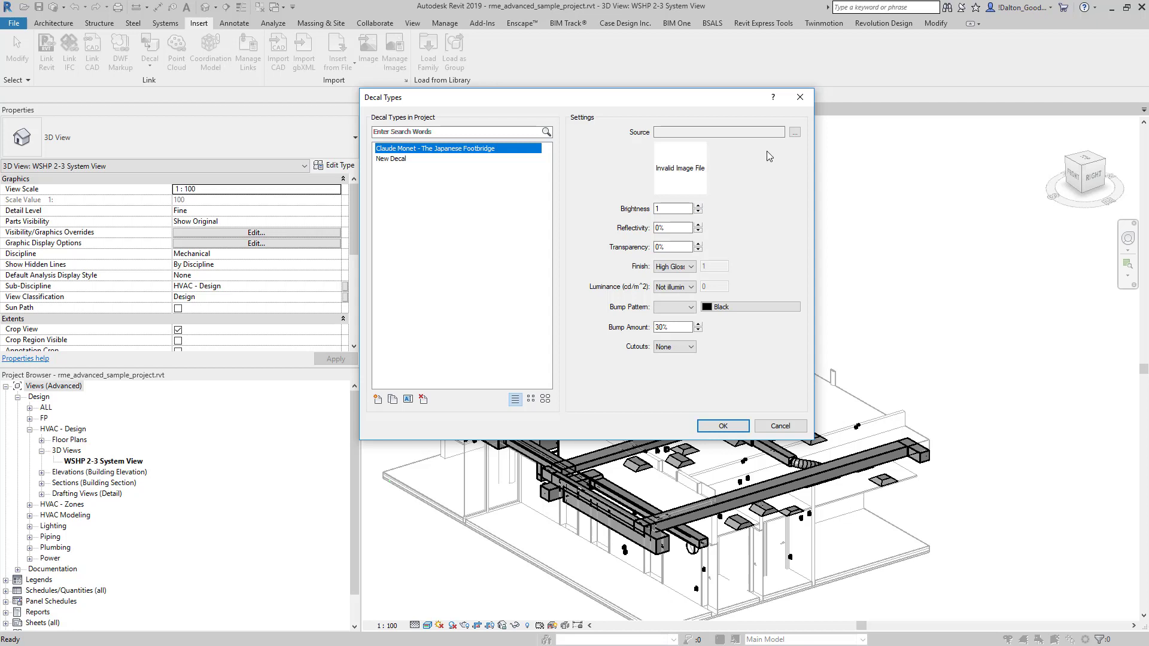
click(794, 133)
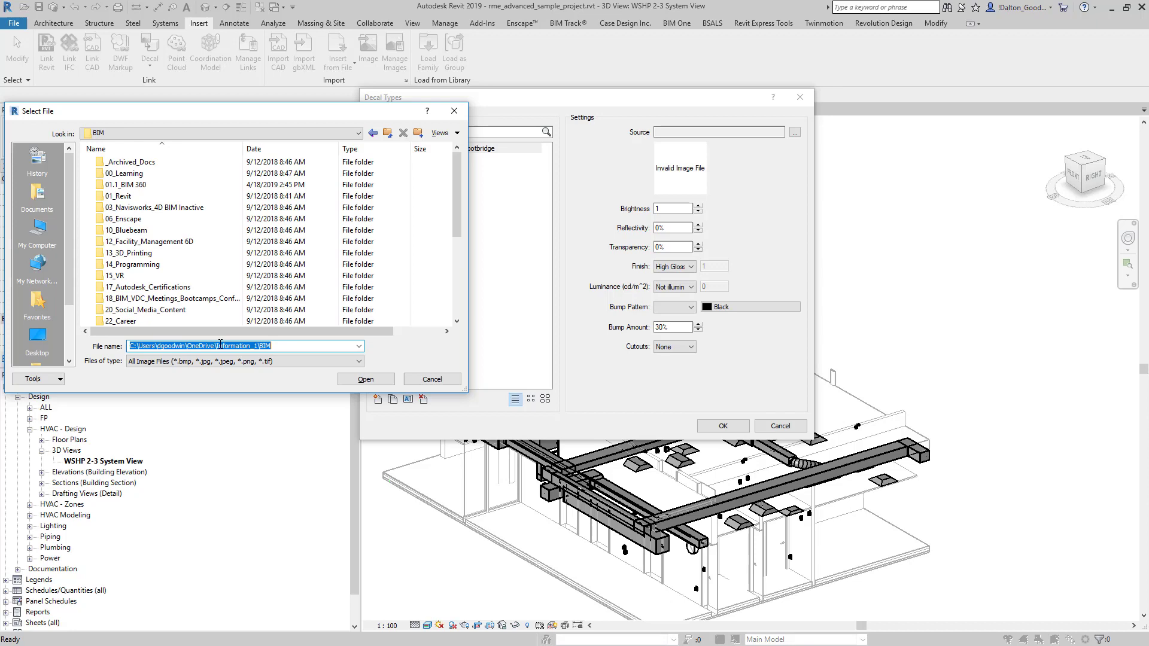
Step: Load 'Claude Monet - The Japanese Footbridge.jpg' as the source and confirm the decal types
scroll(down, 3)
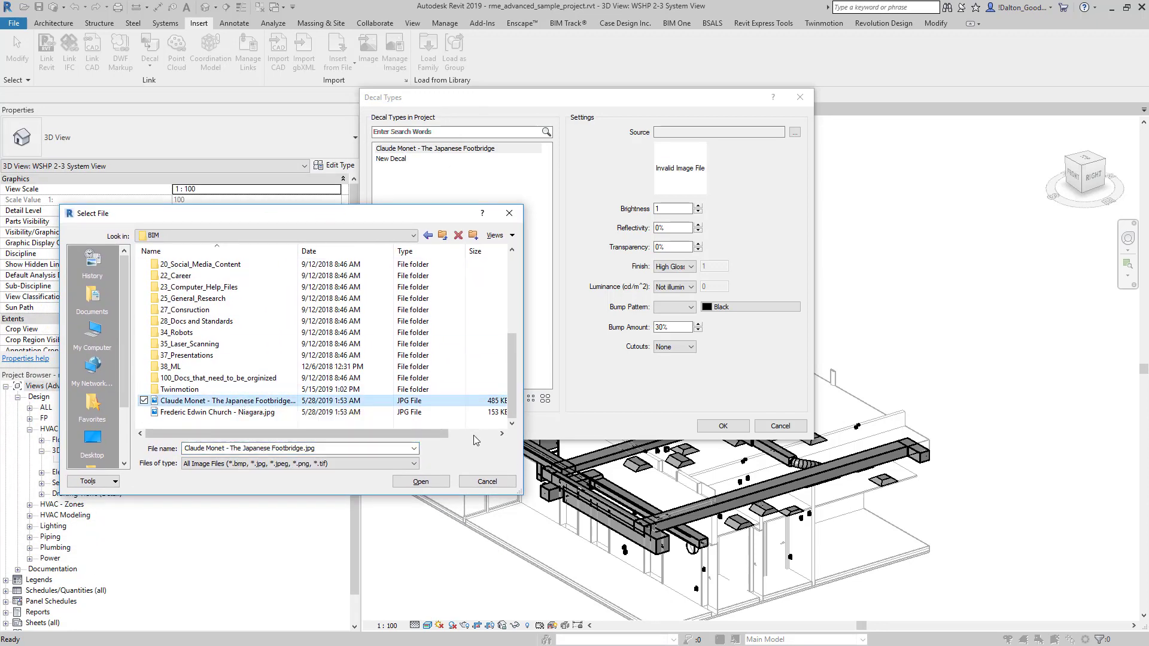
click(420, 482)
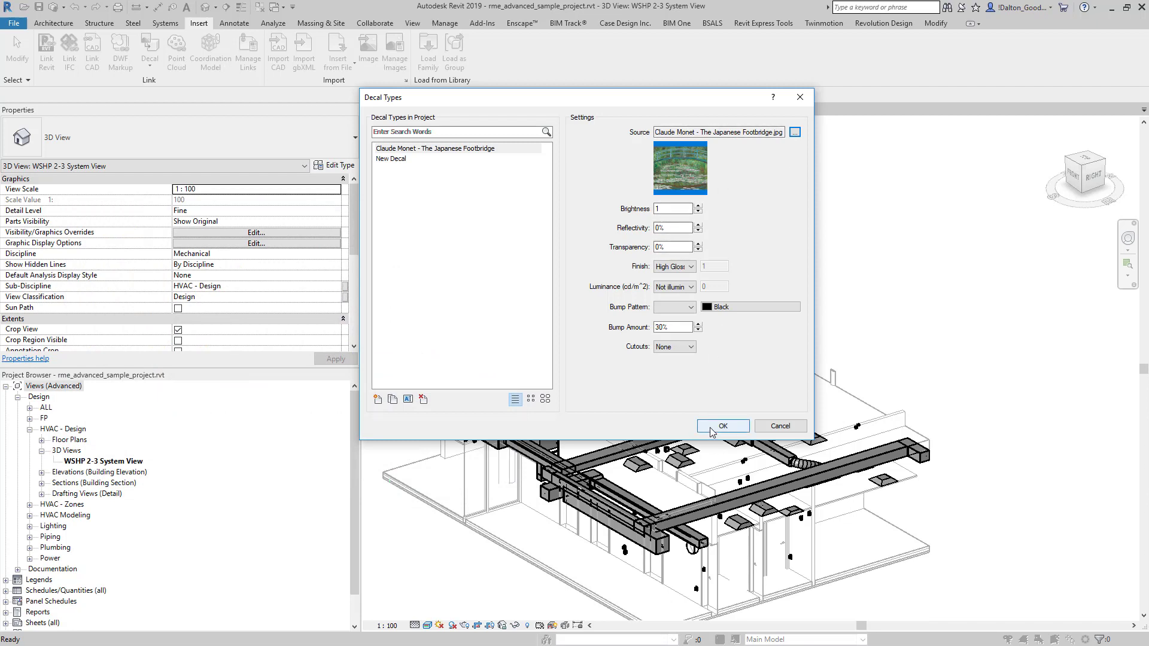
click(722, 426)
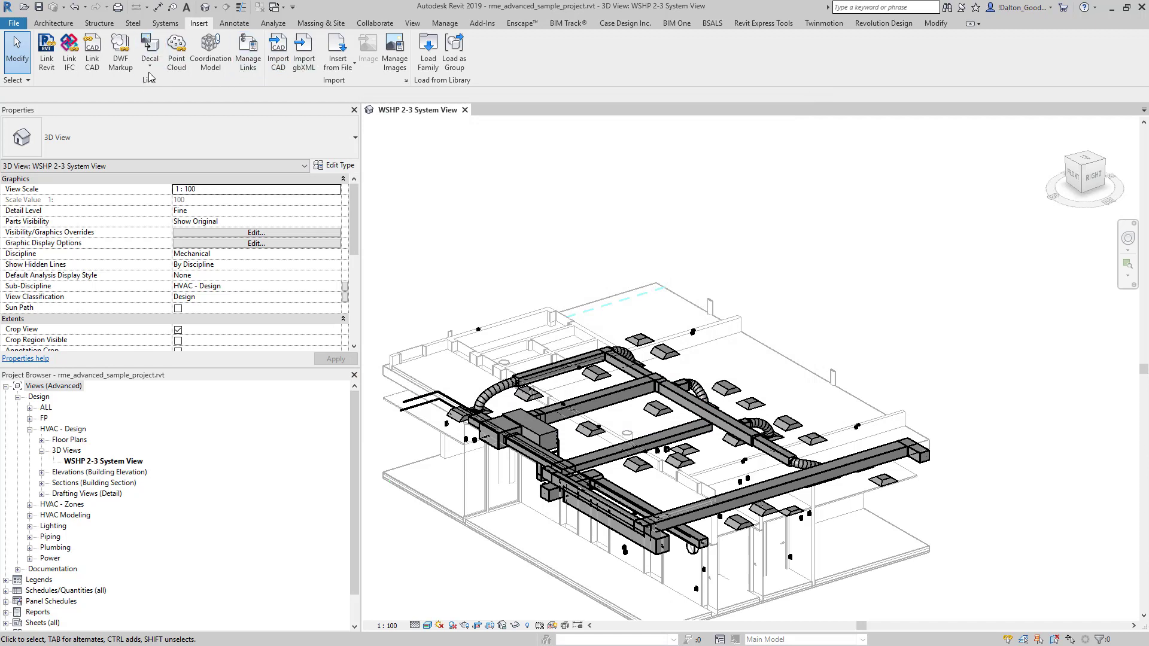
Step: Create decal type 'Frederic Edwin Church - Niagara' with the Niagara JPG as its source image
click(149, 52)
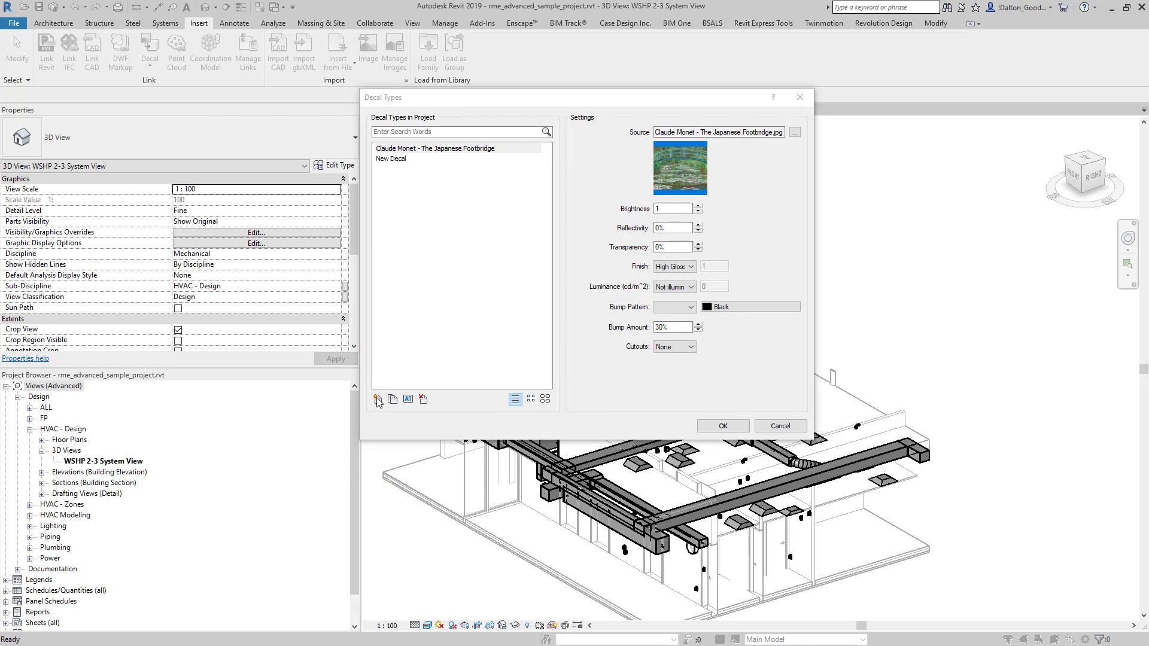
click(377, 398)
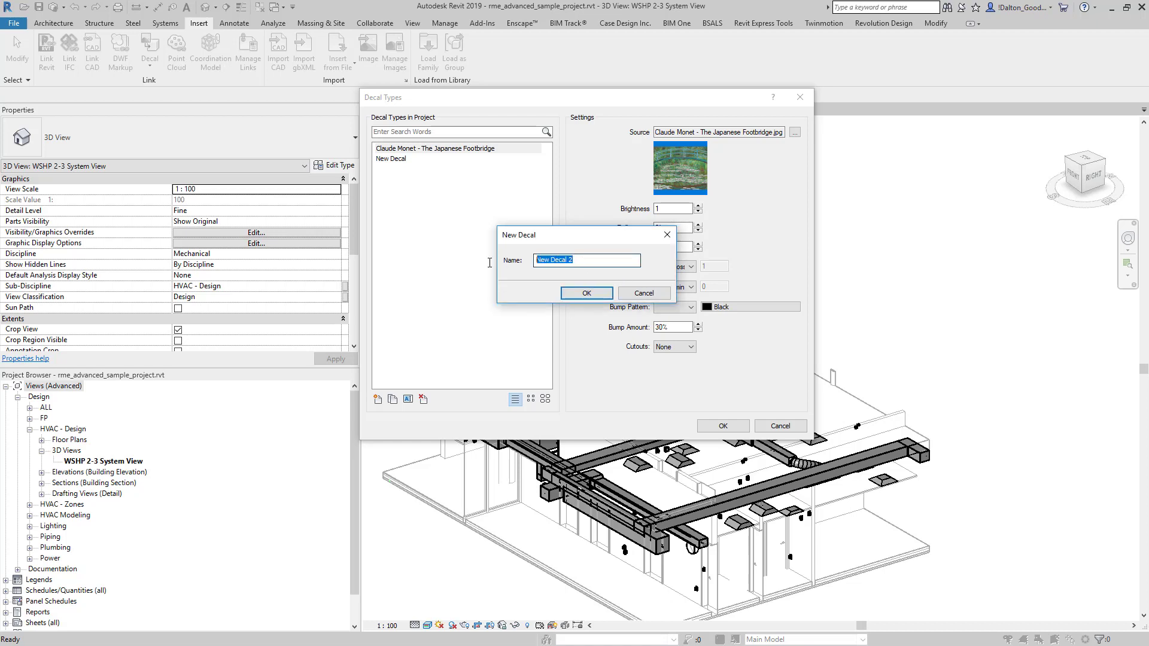
click(586, 292)
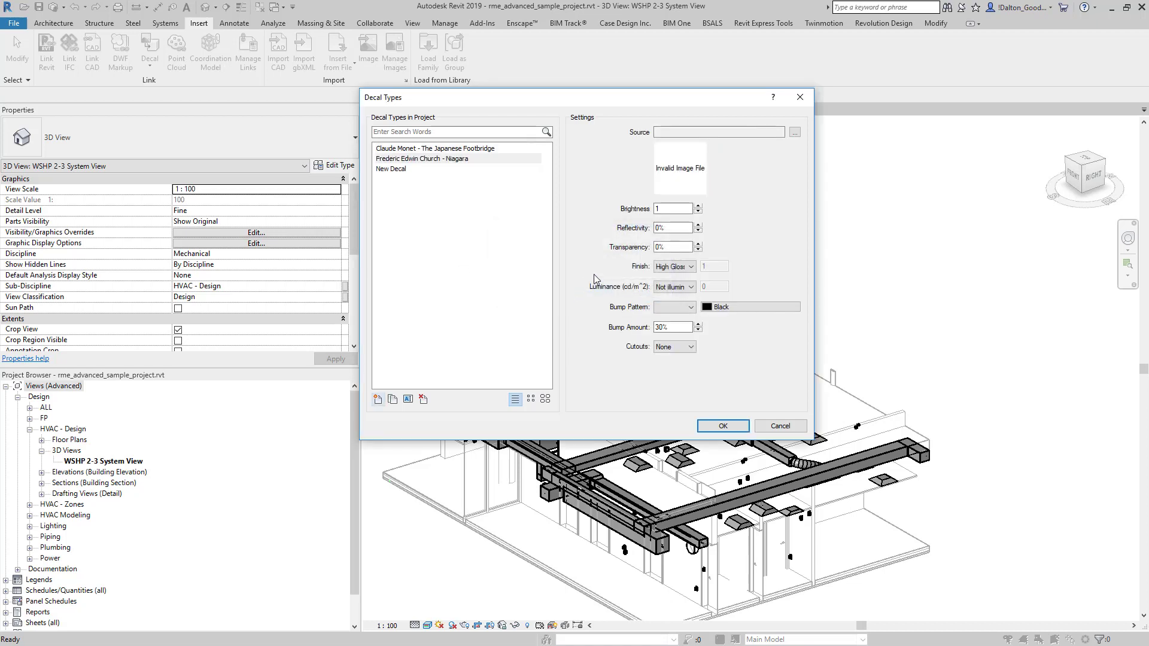
click(795, 133)
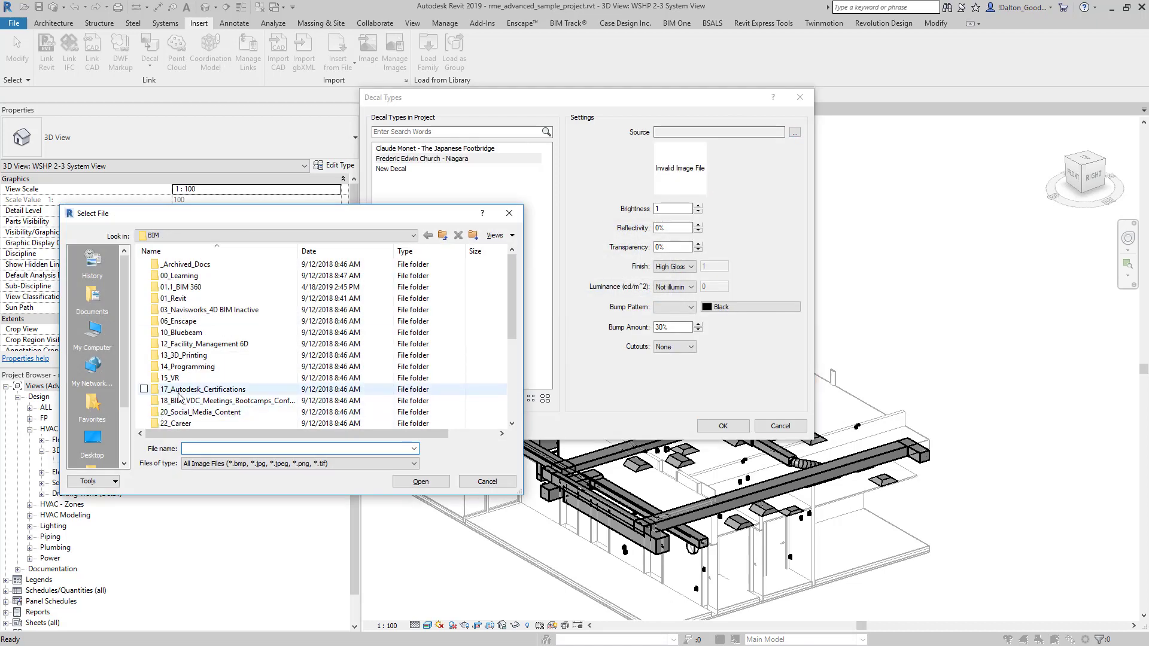
click(224, 412)
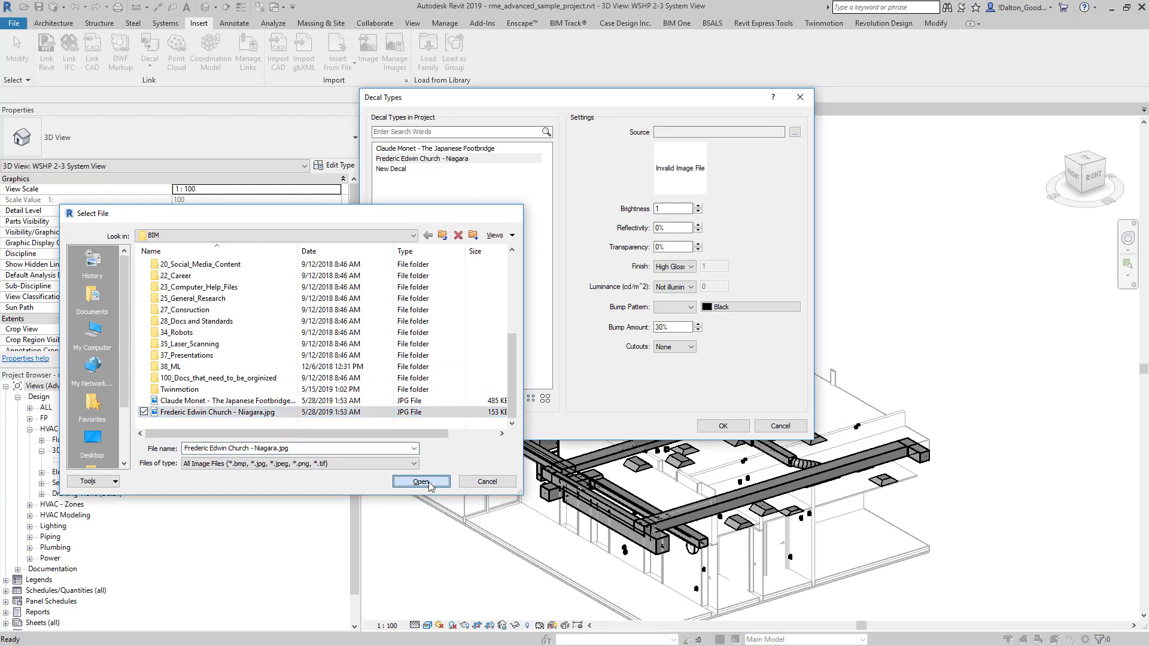
click(421, 481)
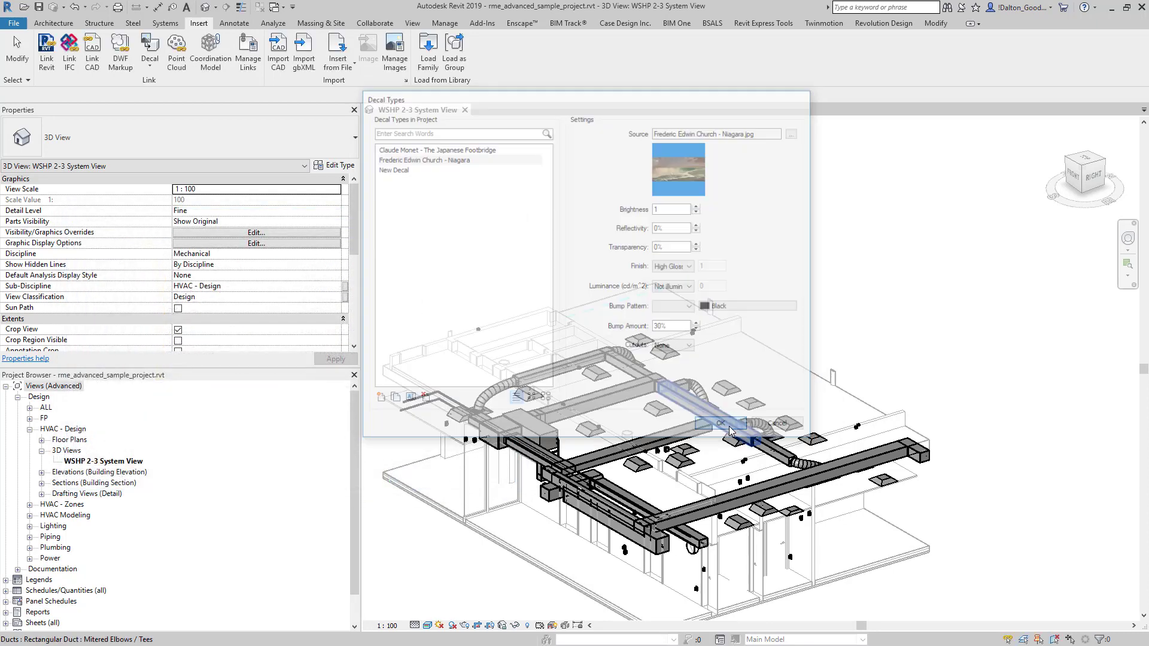
Step: Confirm the Decal Types dialog and return to the Systems ribbon over the 3D view
click(719, 424)
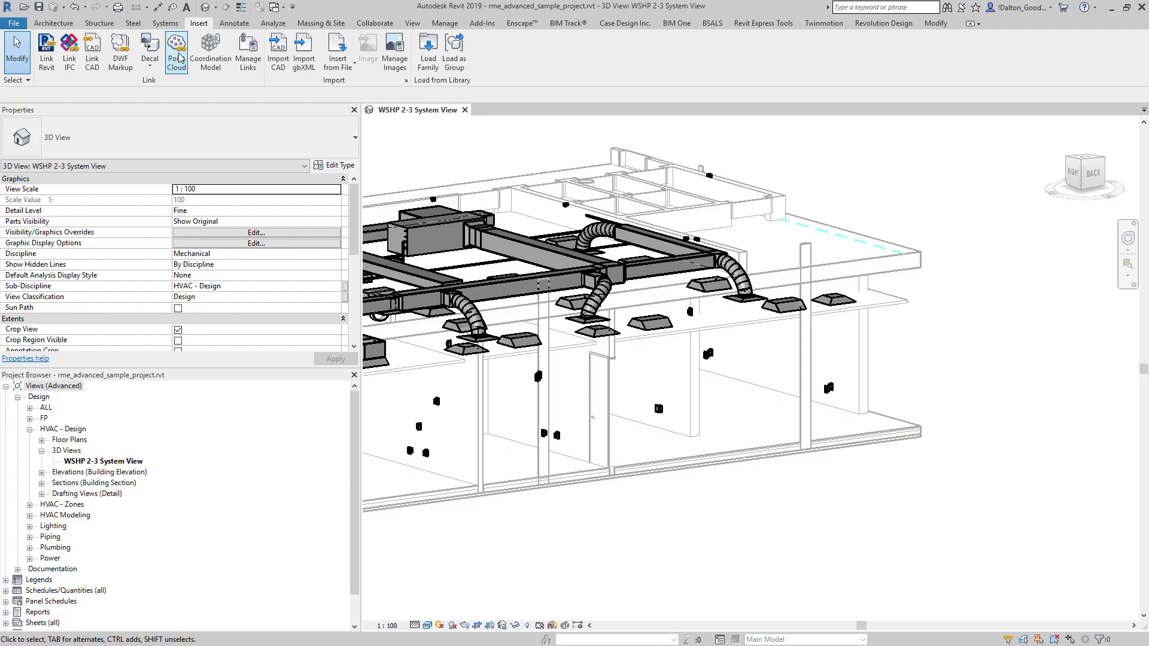
click(149, 53)
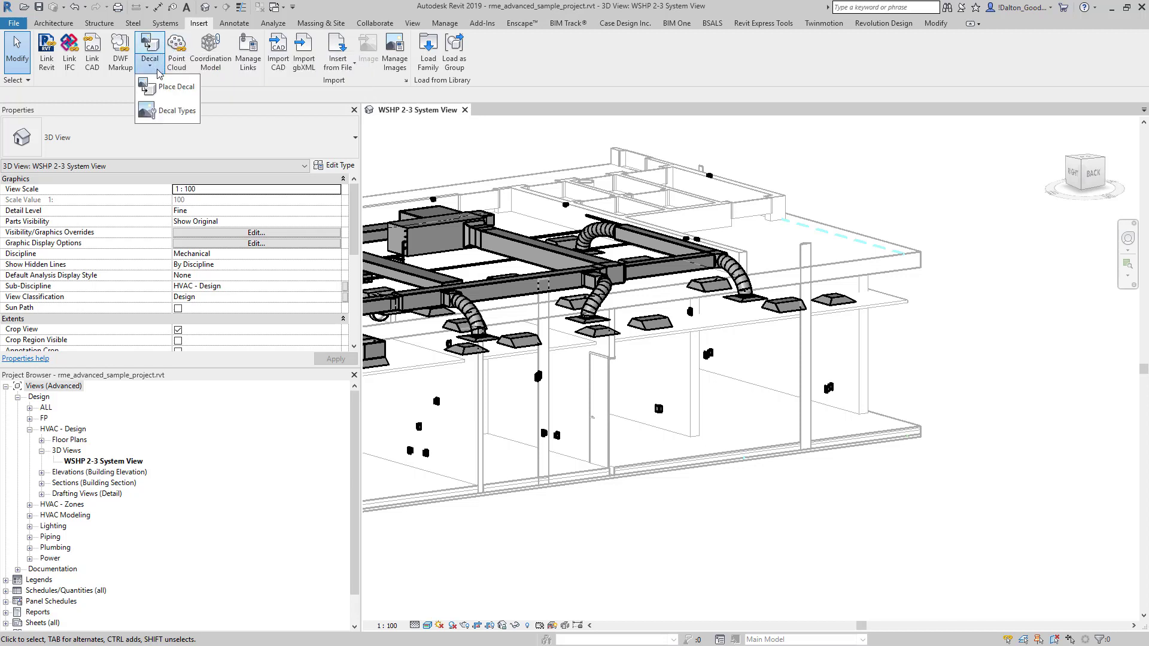
click(166, 23)
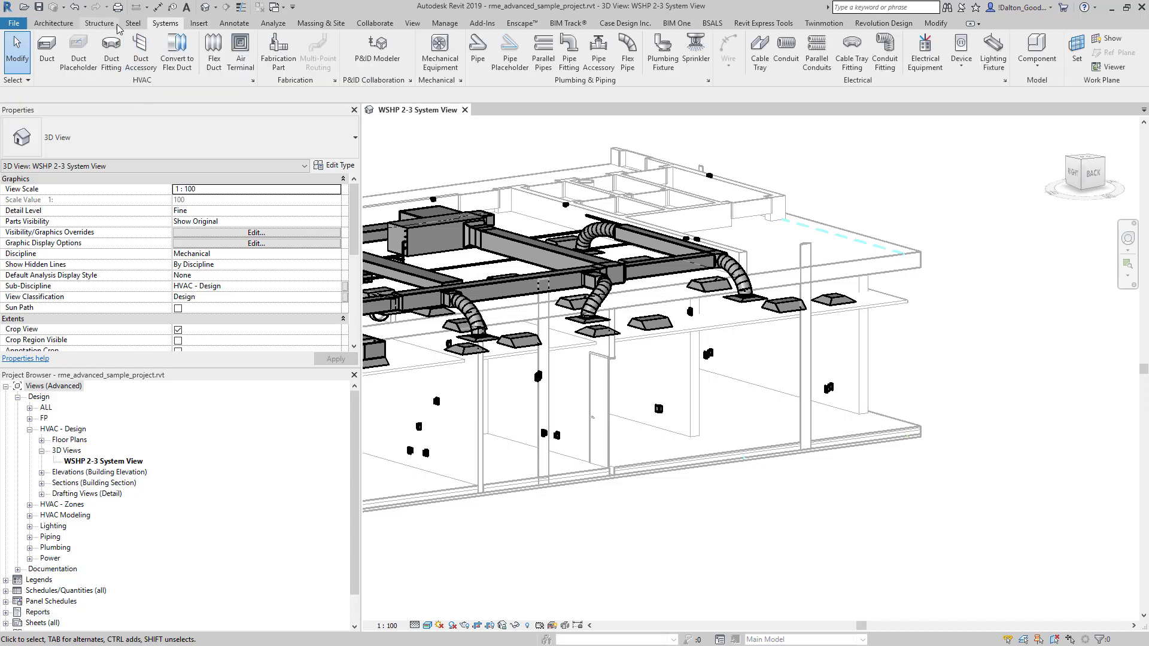
mouse_move(273, 33)
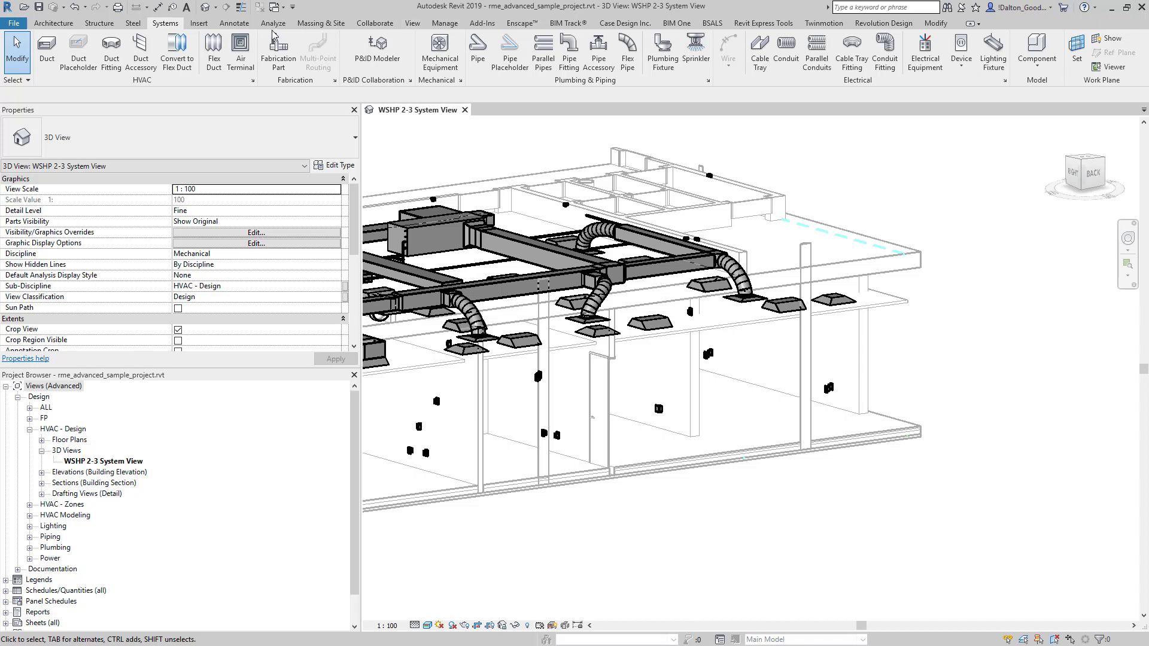
Step: Start Place Decal from Insert and orbit the model toward the target wall
click(199, 23)
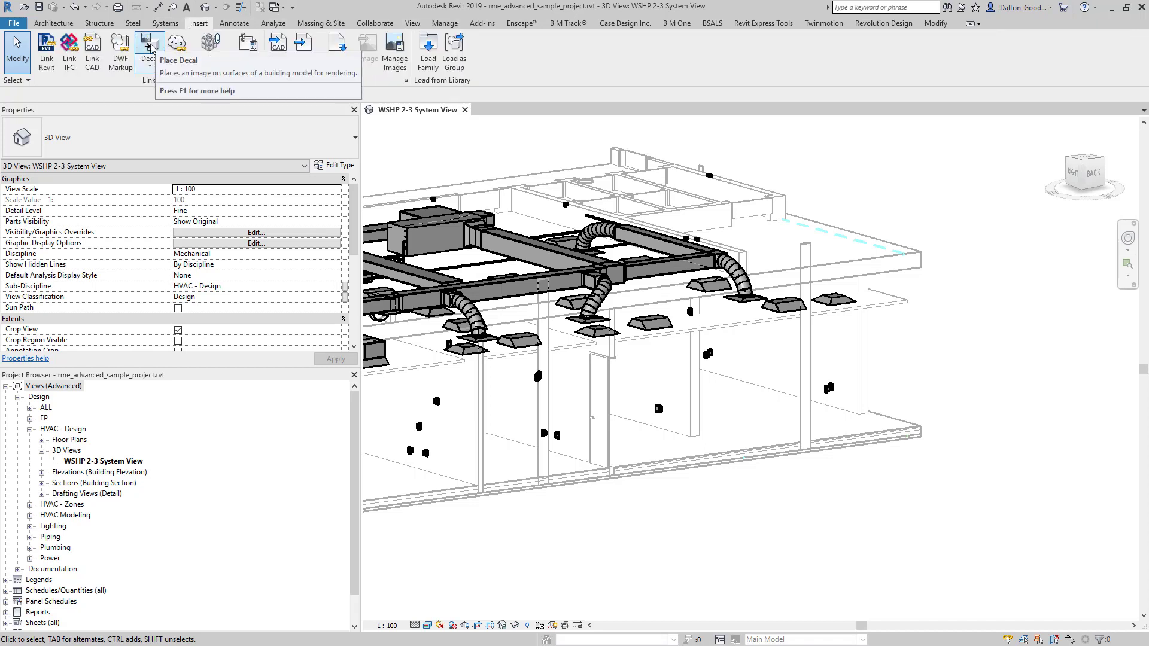
click(151, 42)
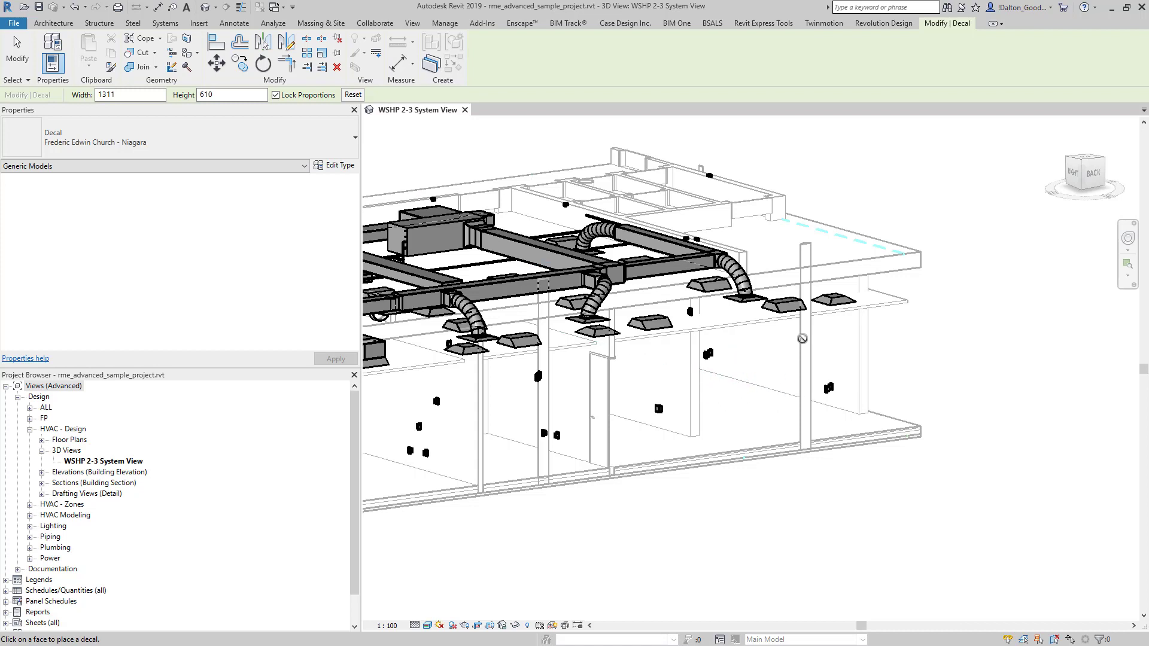
mouse_move(352, 201)
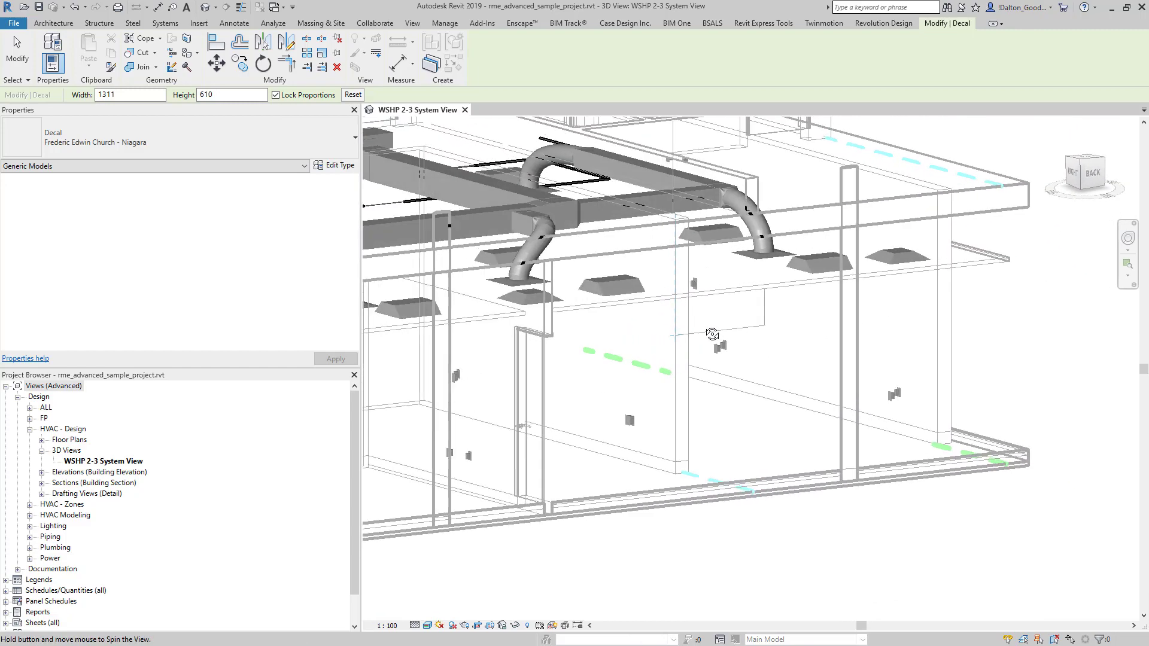
drag(714, 336, 652, 346)
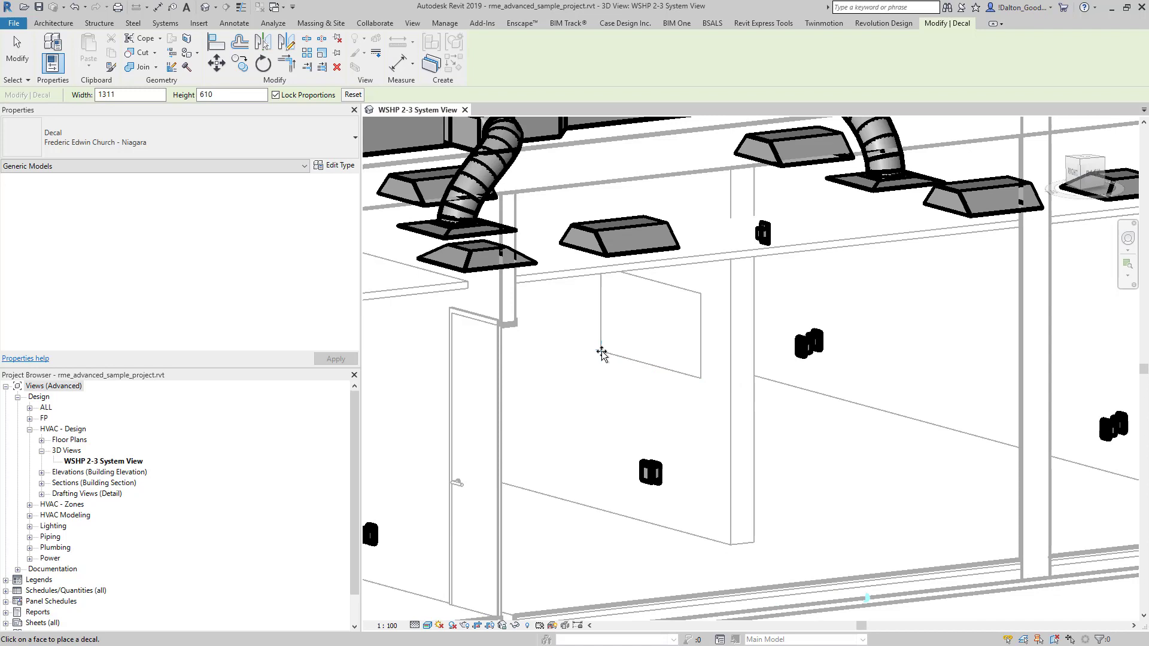
mouse_move(595, 374)
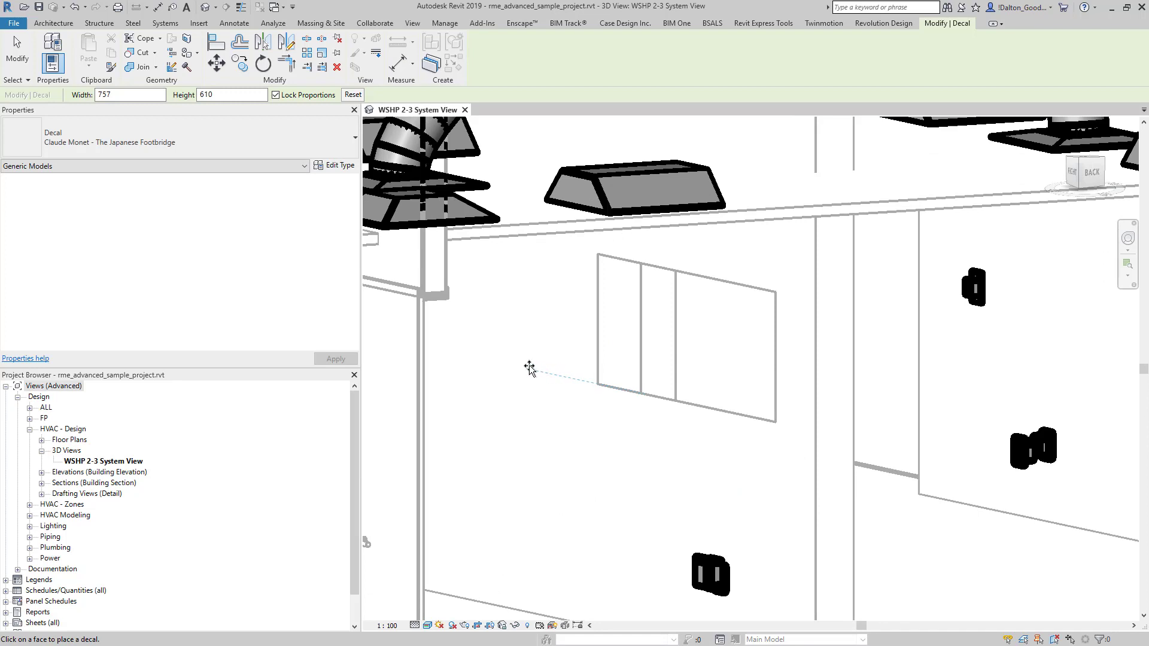
mouse_move(508, 364)
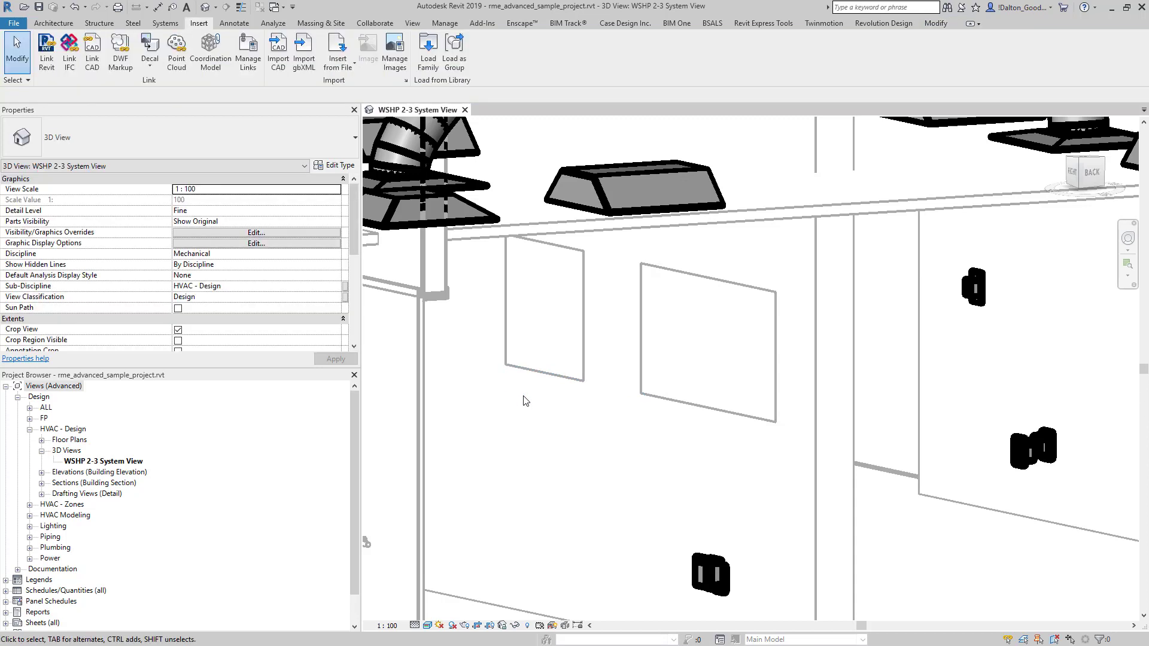
mouse_move(240, 295)
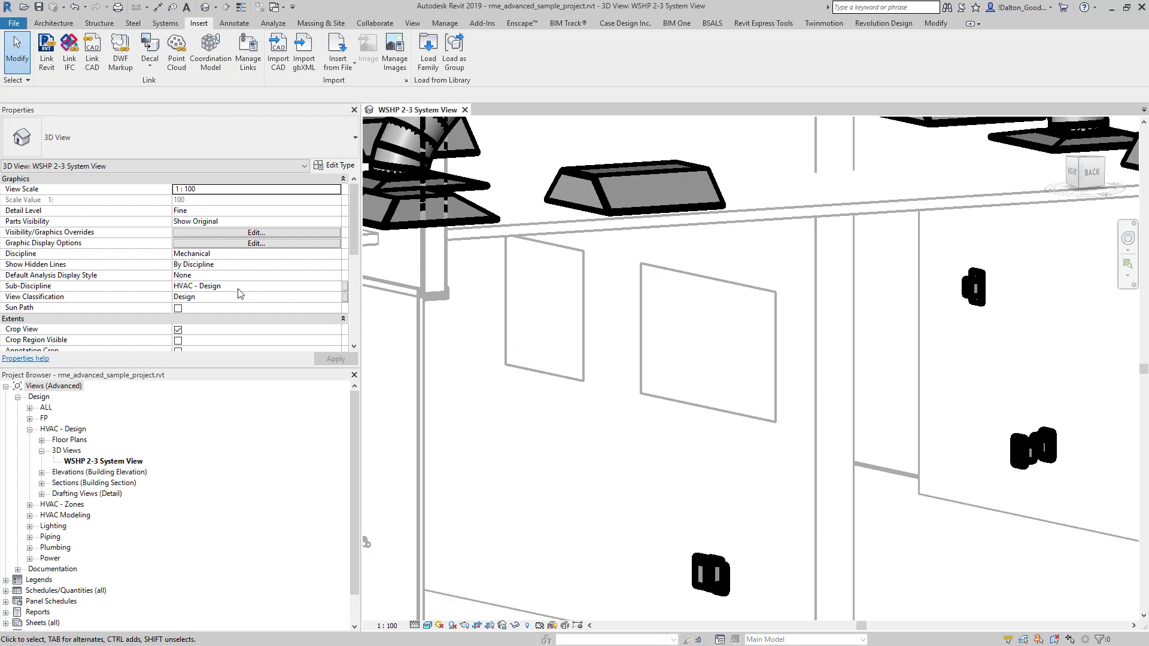
mouse_move(315, 262)
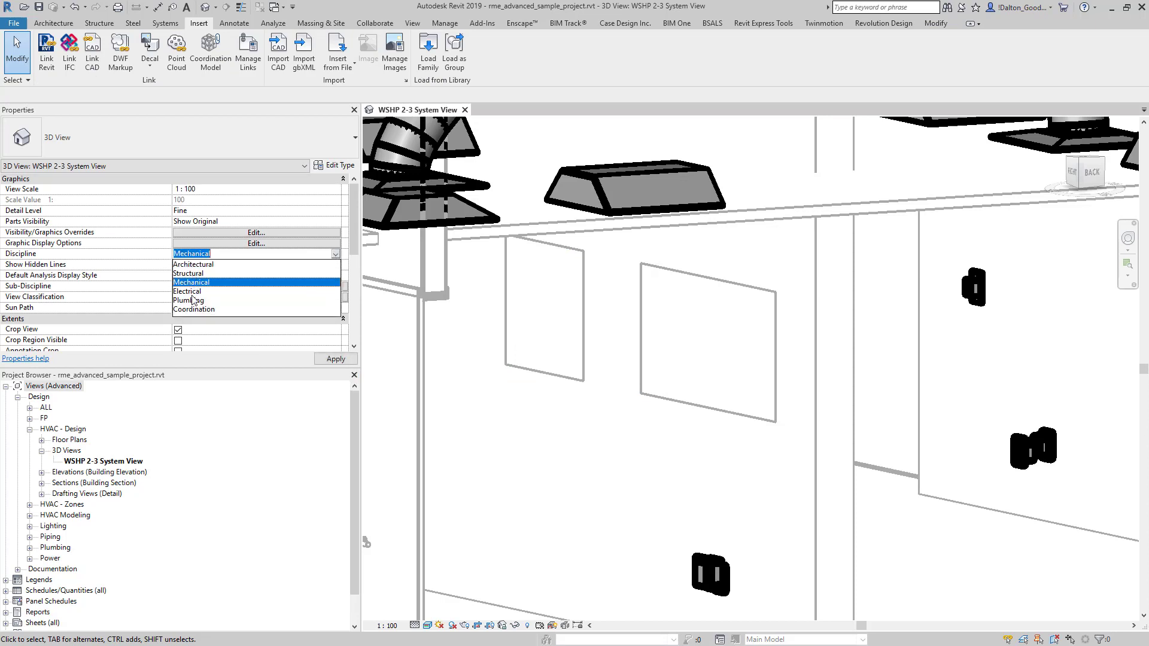
Step: Set the view to Coordination discipline, Realistic visual style and Fine detail level
click(193, 309)
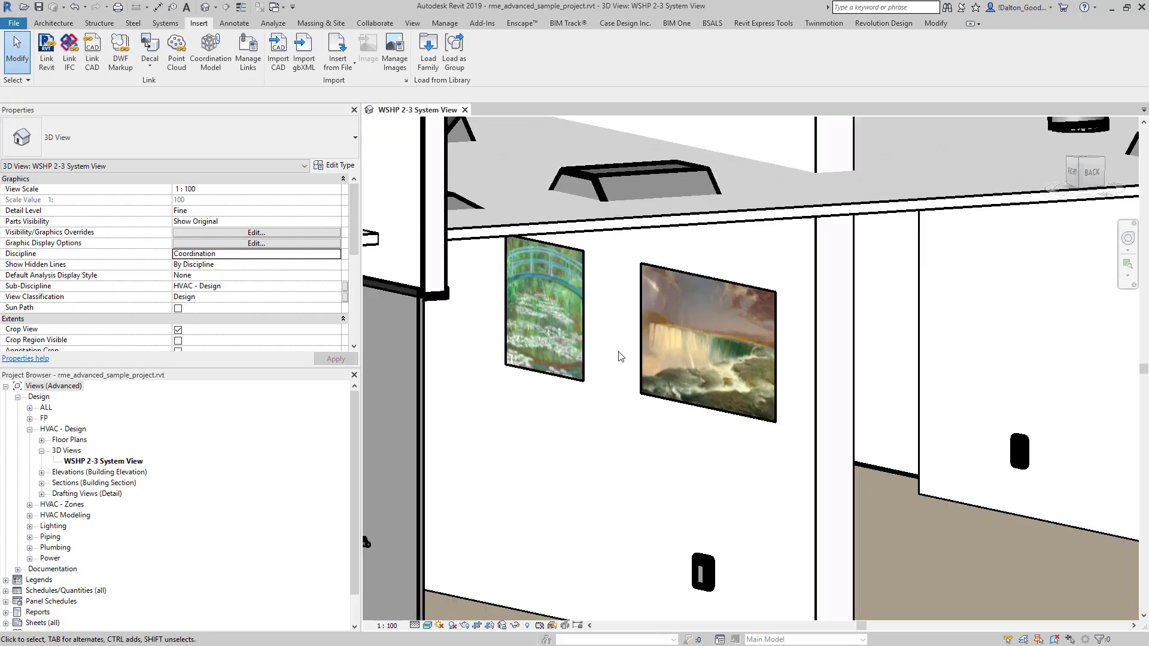
click(426, 626)
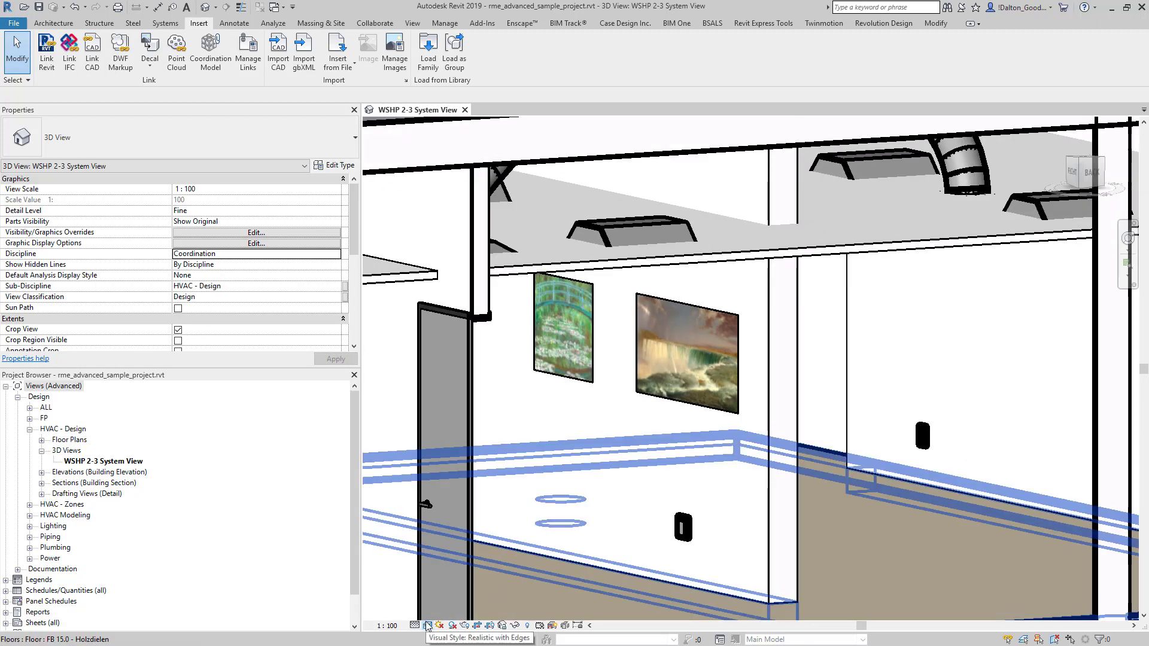
click(426, 625)
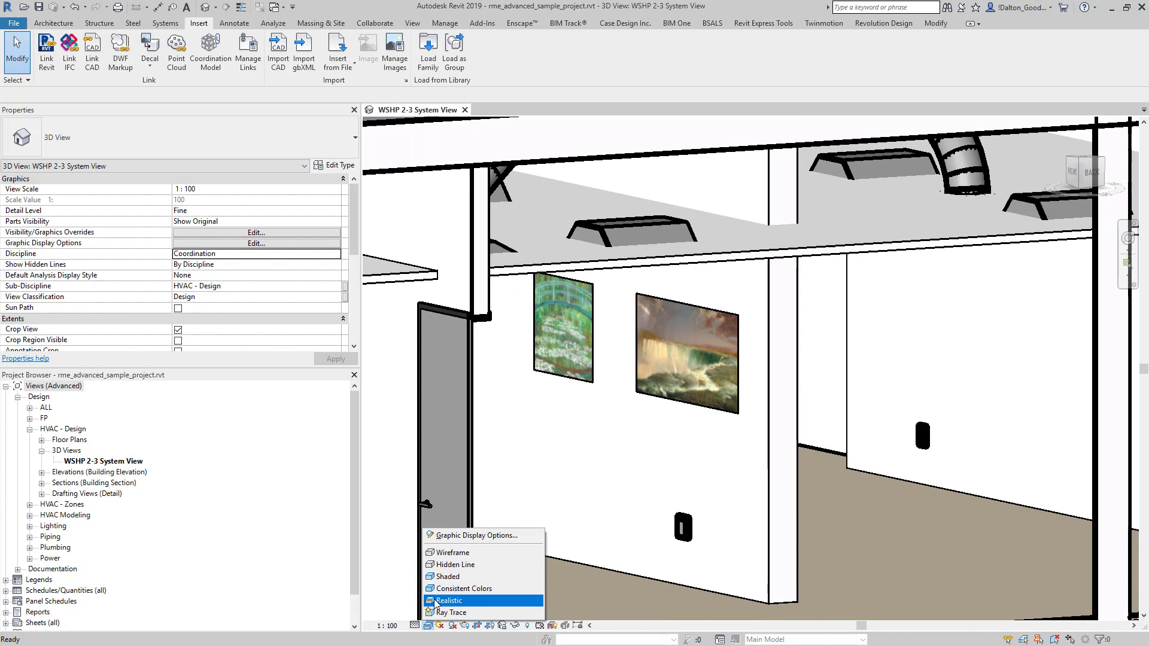
click(455, 564)
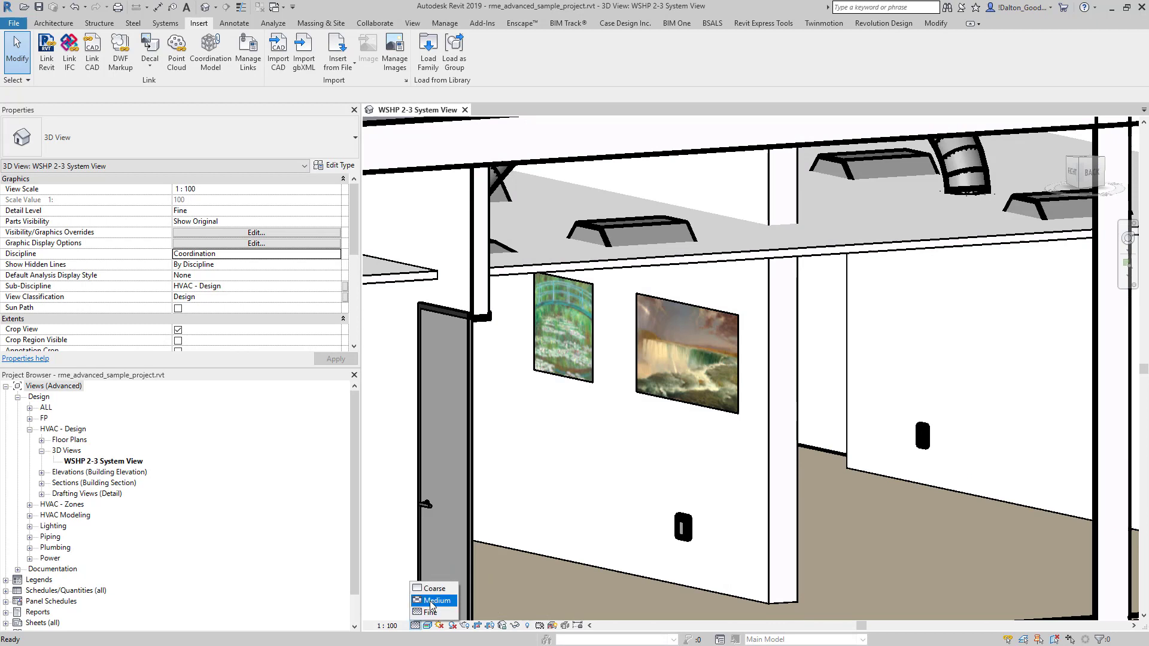
click(435, 599)
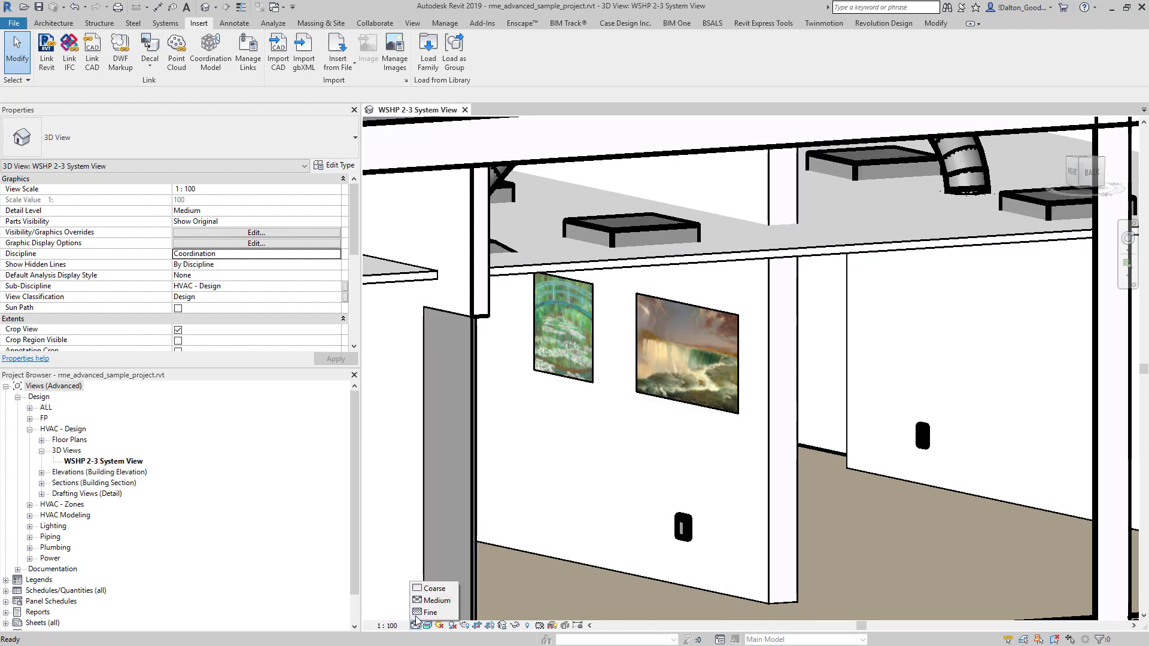
click(431, 613)
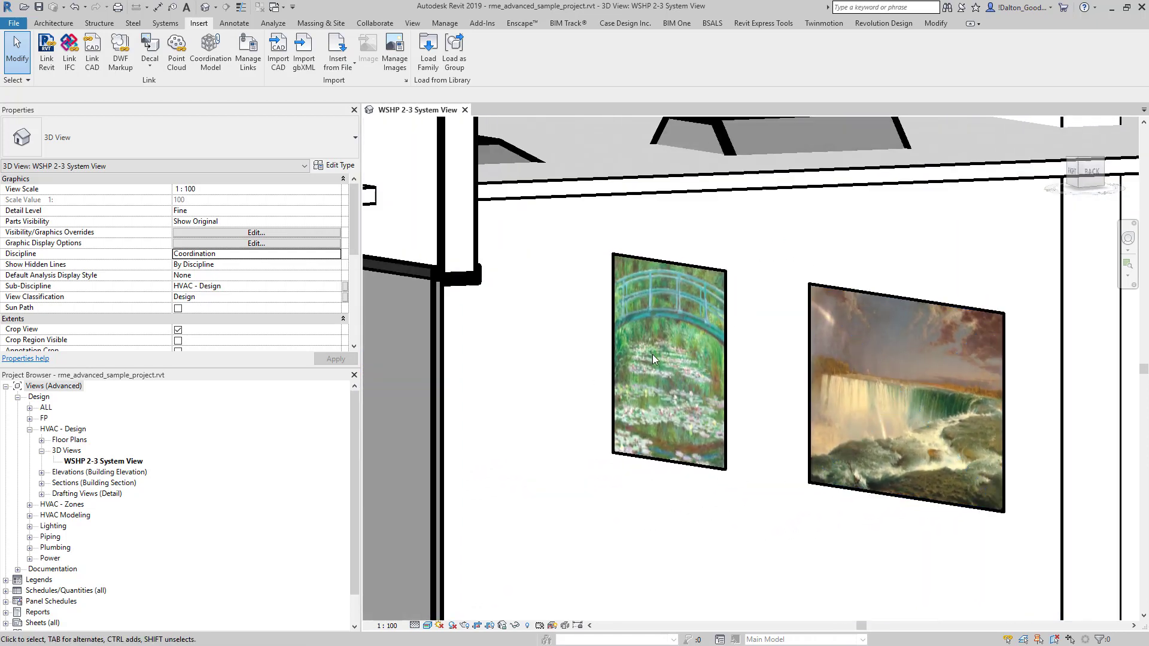
click(667, 359)
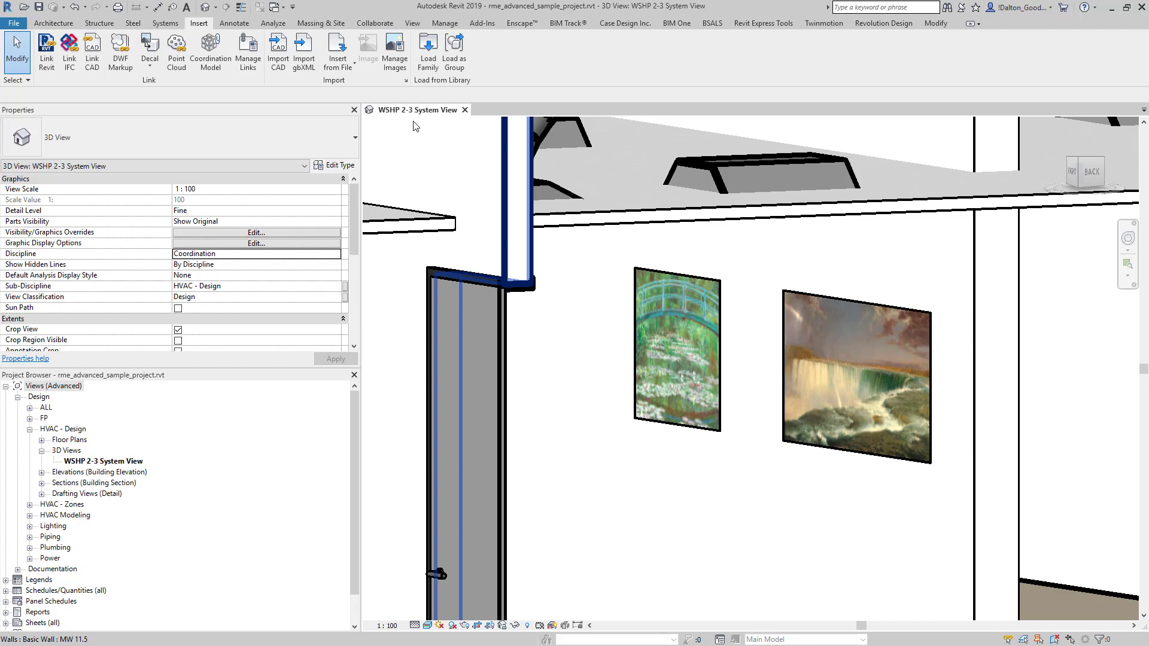
click(150, 44)
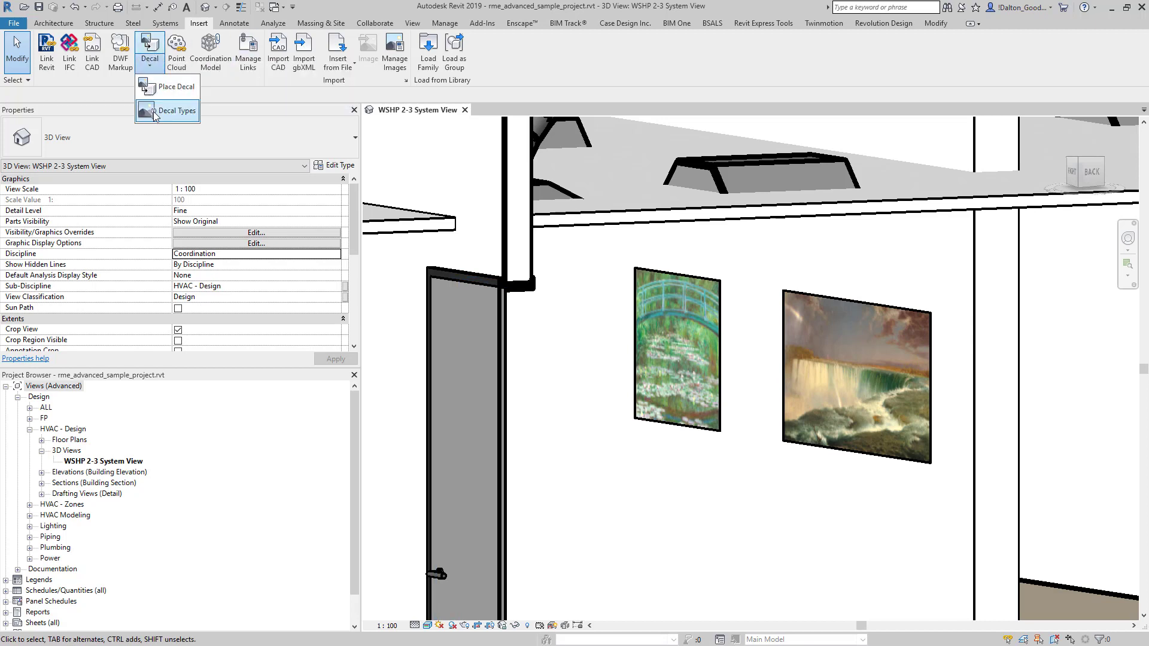
click(175, 110)
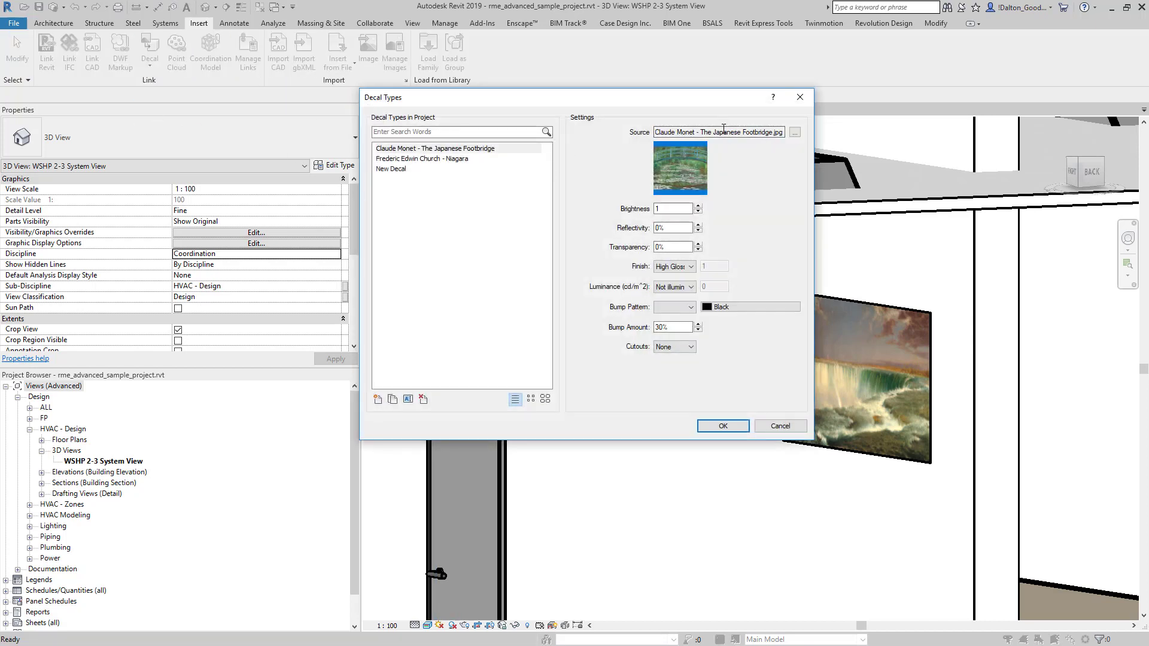
click(795, 131)
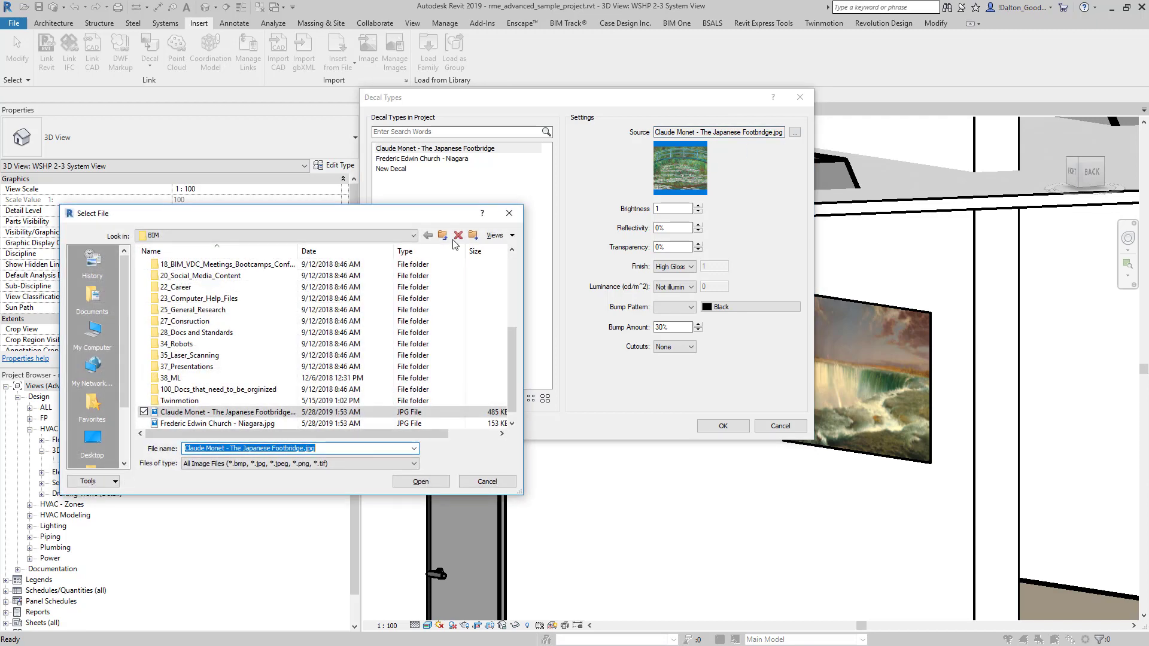
click(420, 481)
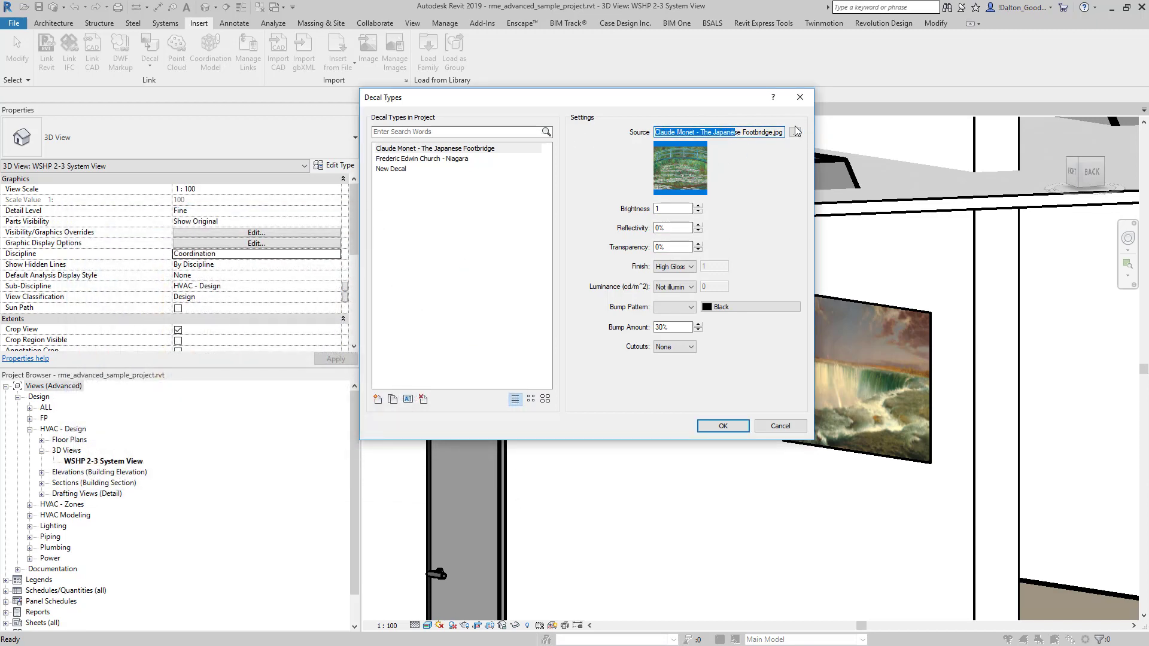
click(795, 132)
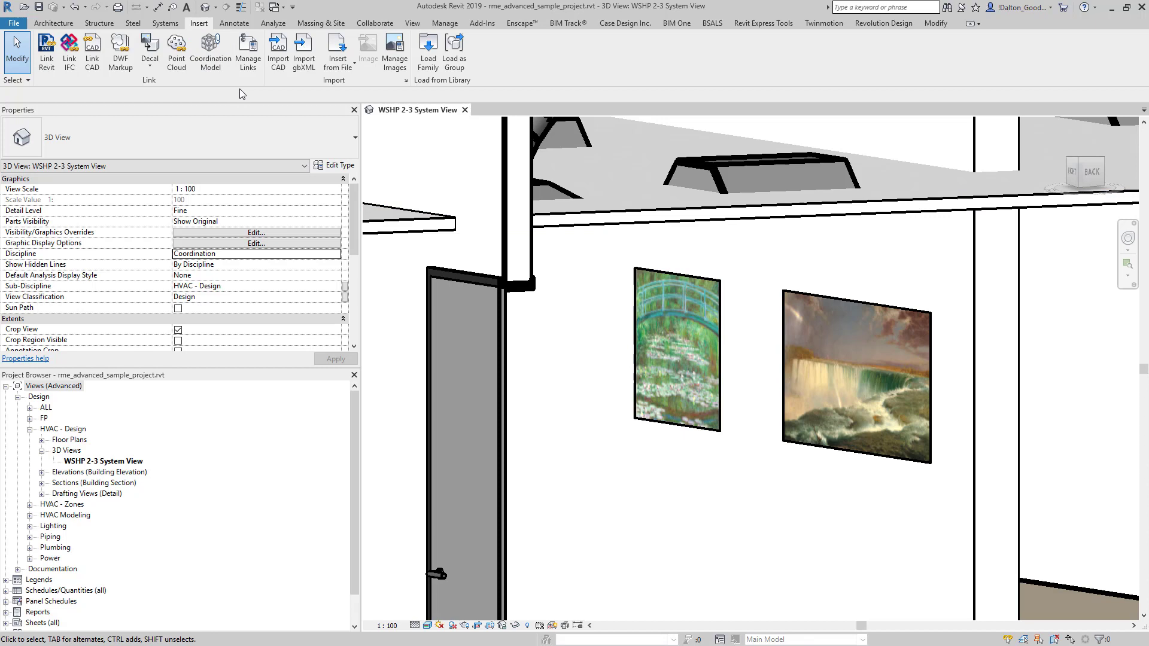
mouse_move(598, 66)
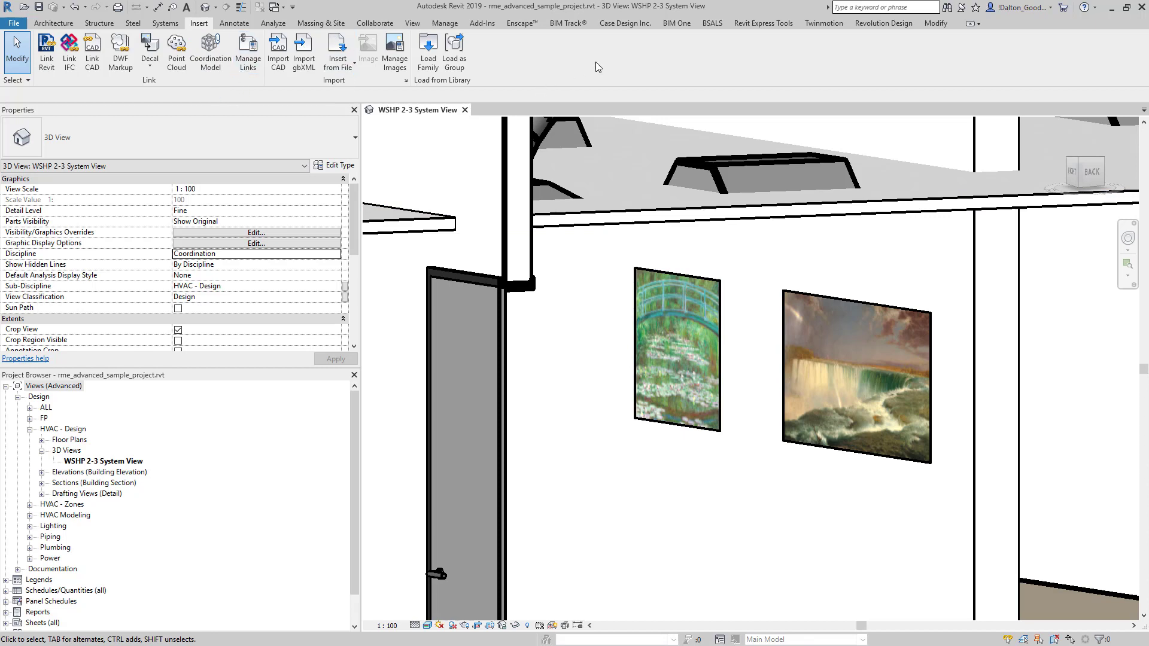
mouse_move(816, 309)
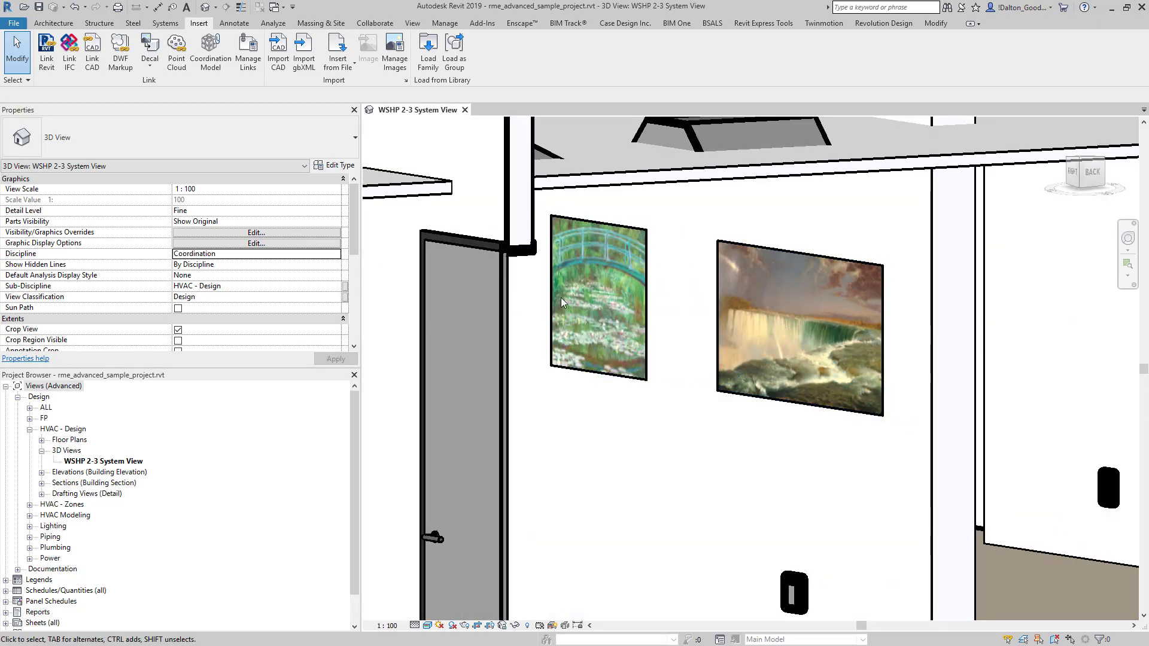
click(799, 328)
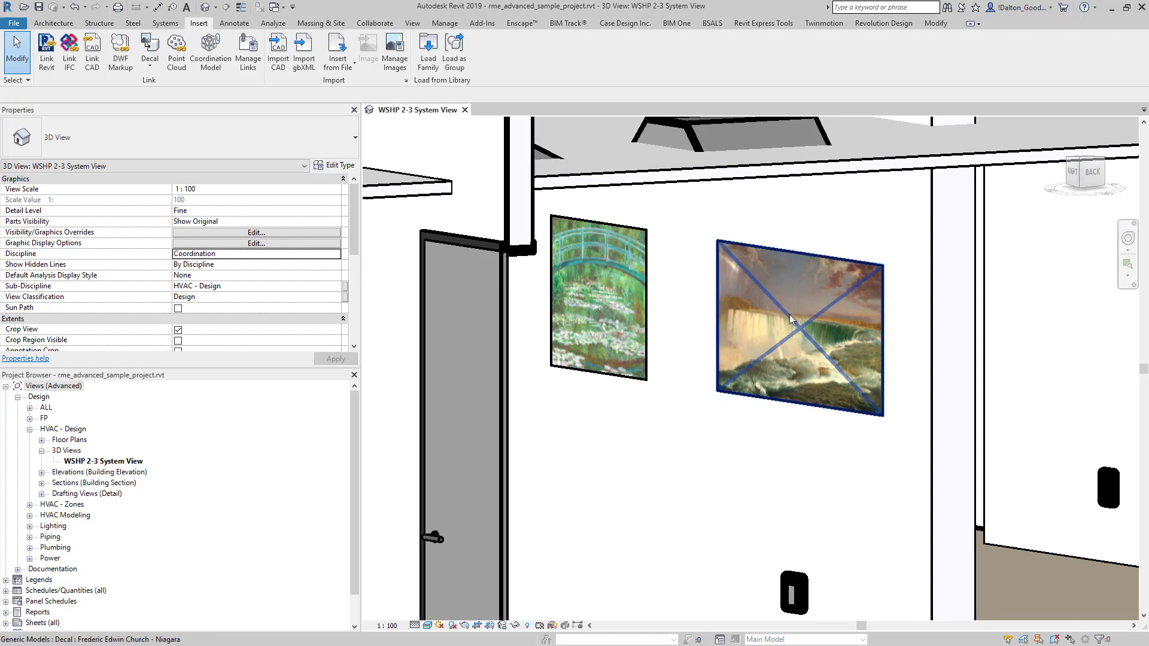
click(799, 328)
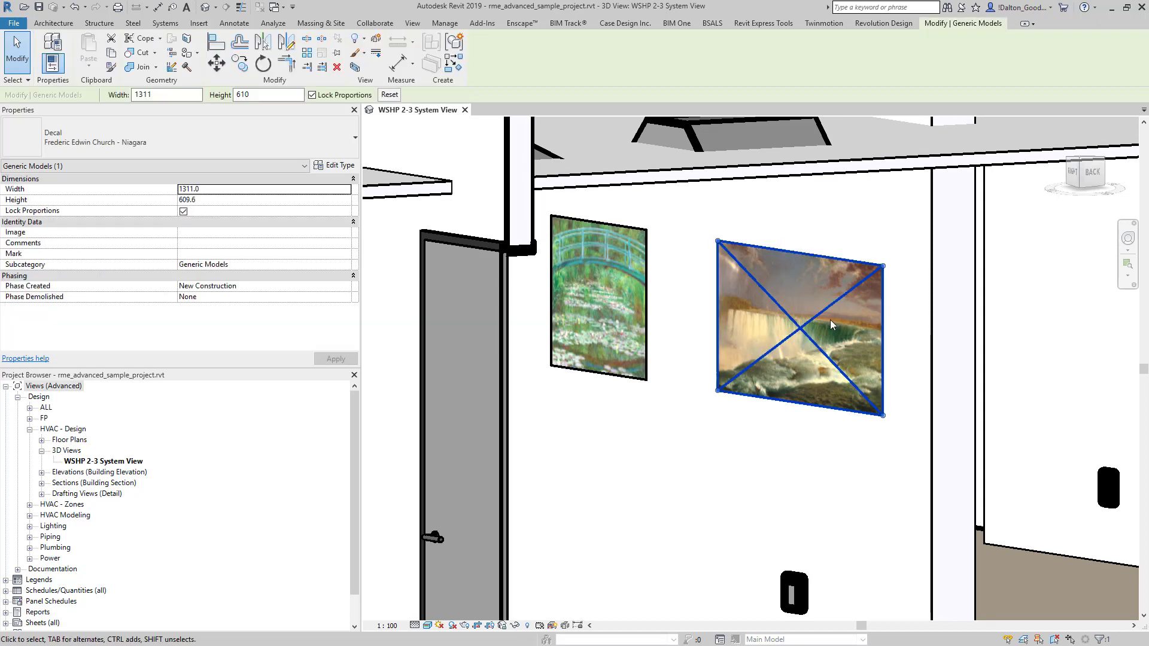
click(339, 166)
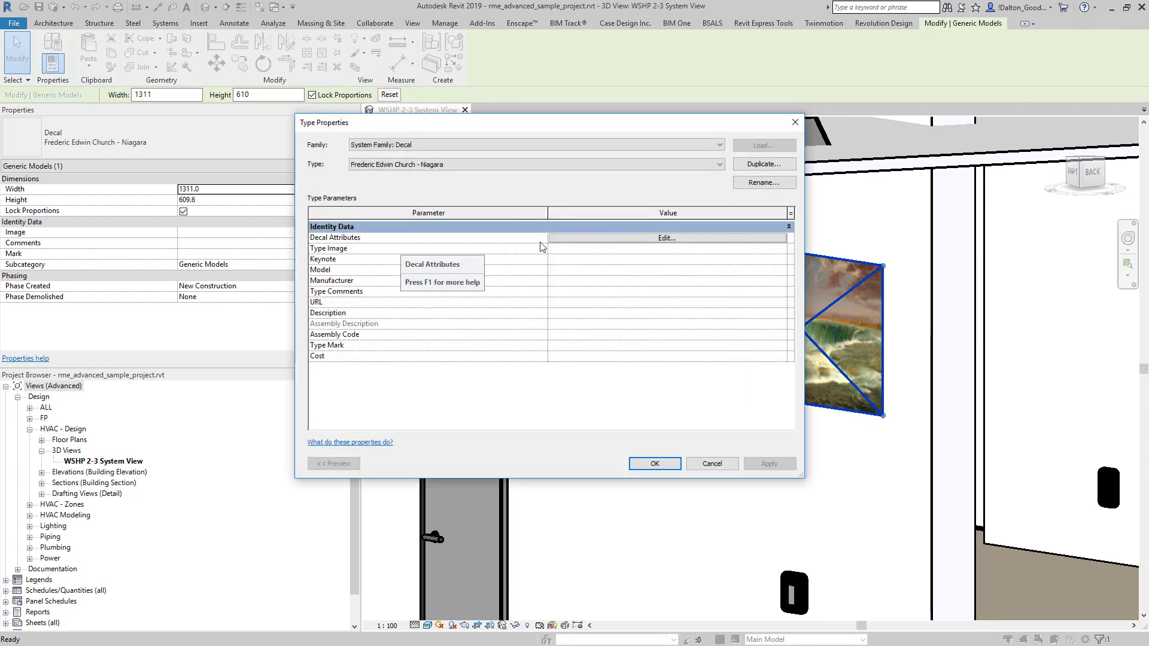
click(665, 237)
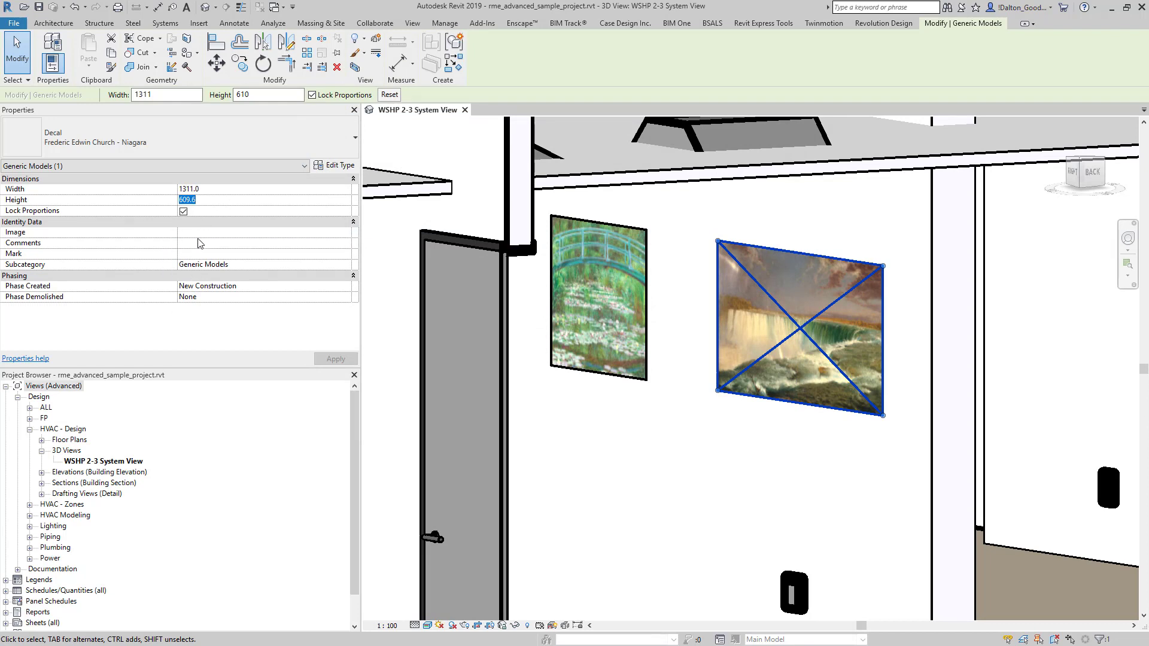
Step: Drag the Niagara decal's corner grips to resize it and finish in the view
drag(718, 244, 723, 250)
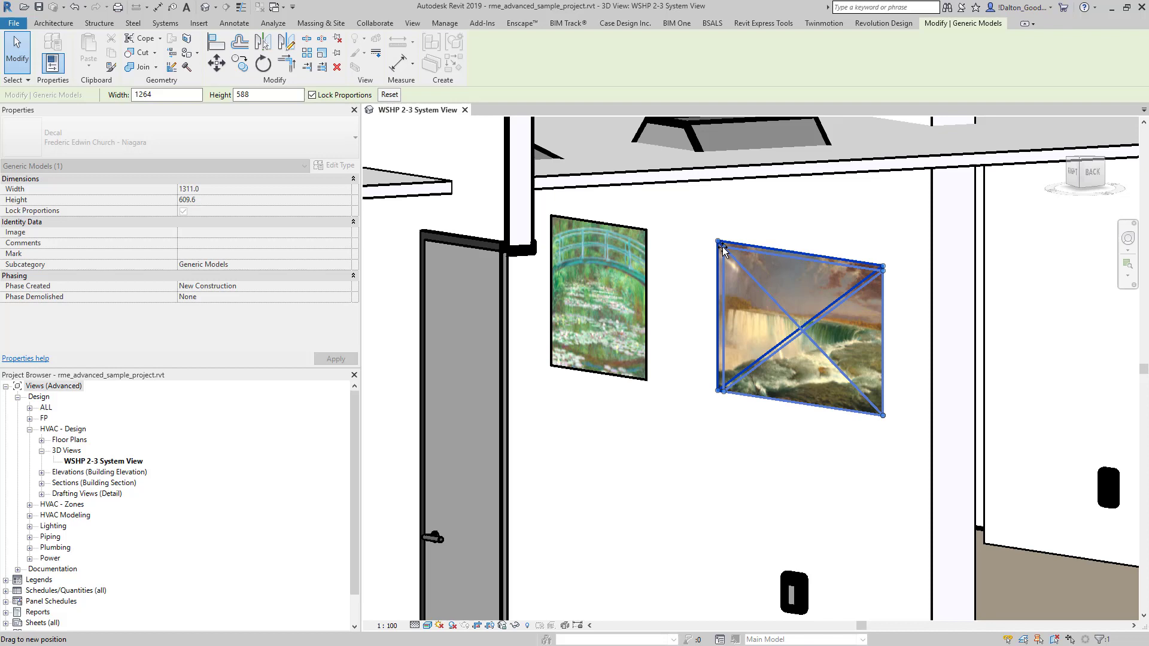
drag(720, 243, 734, 260)
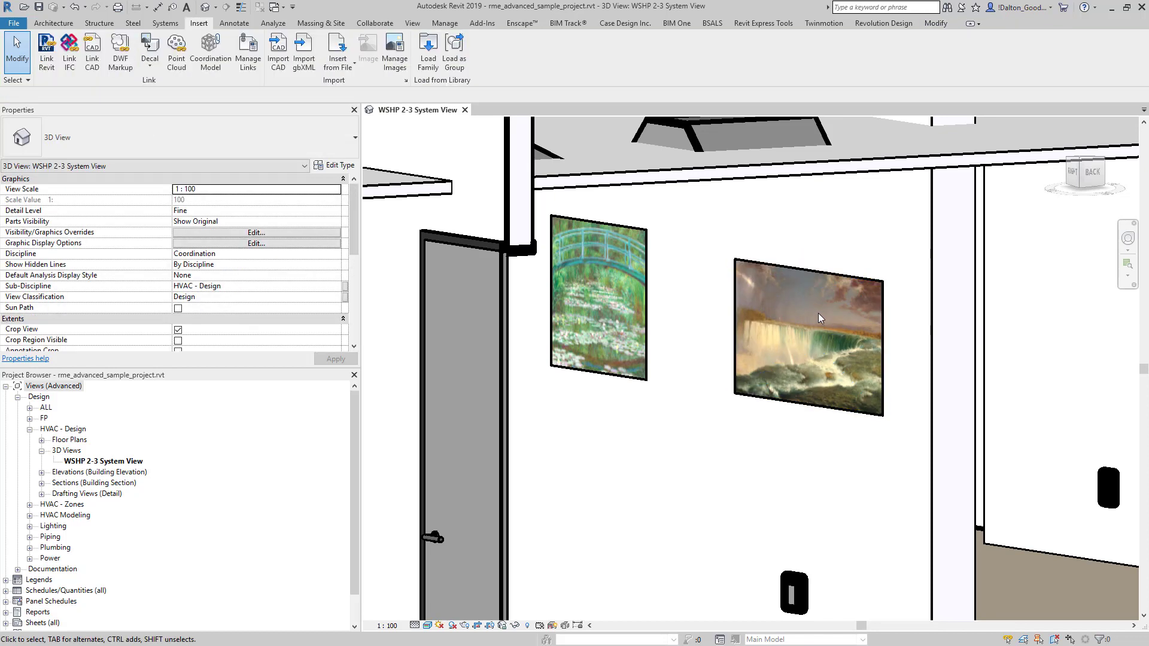
click(806, 337)
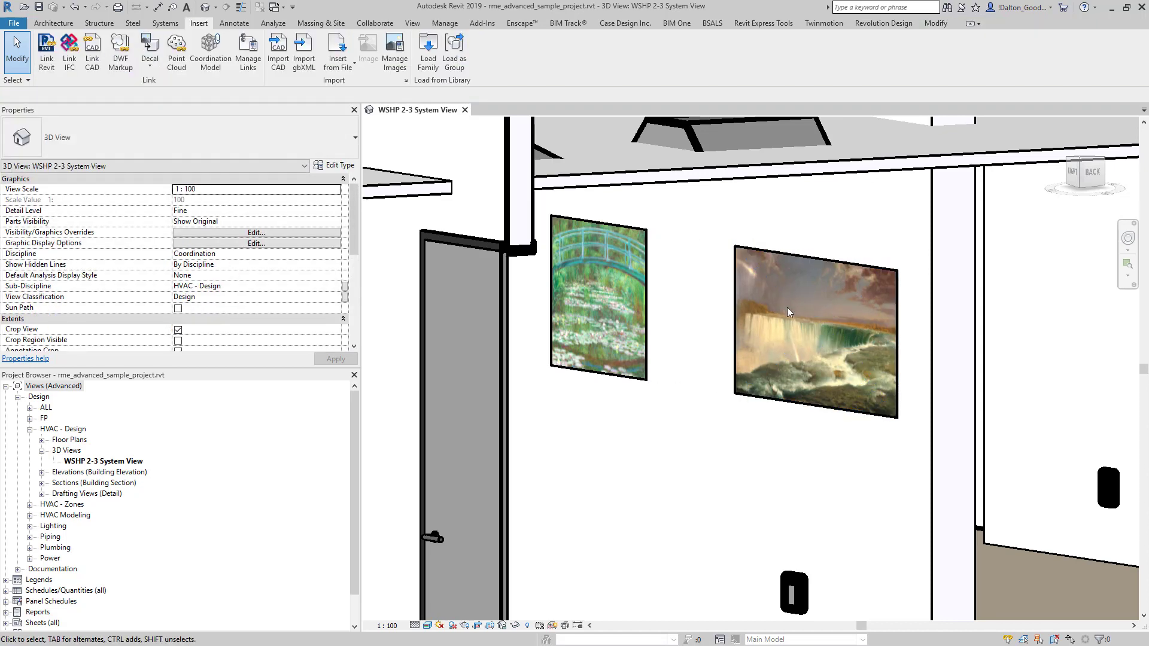
click(815, 330)
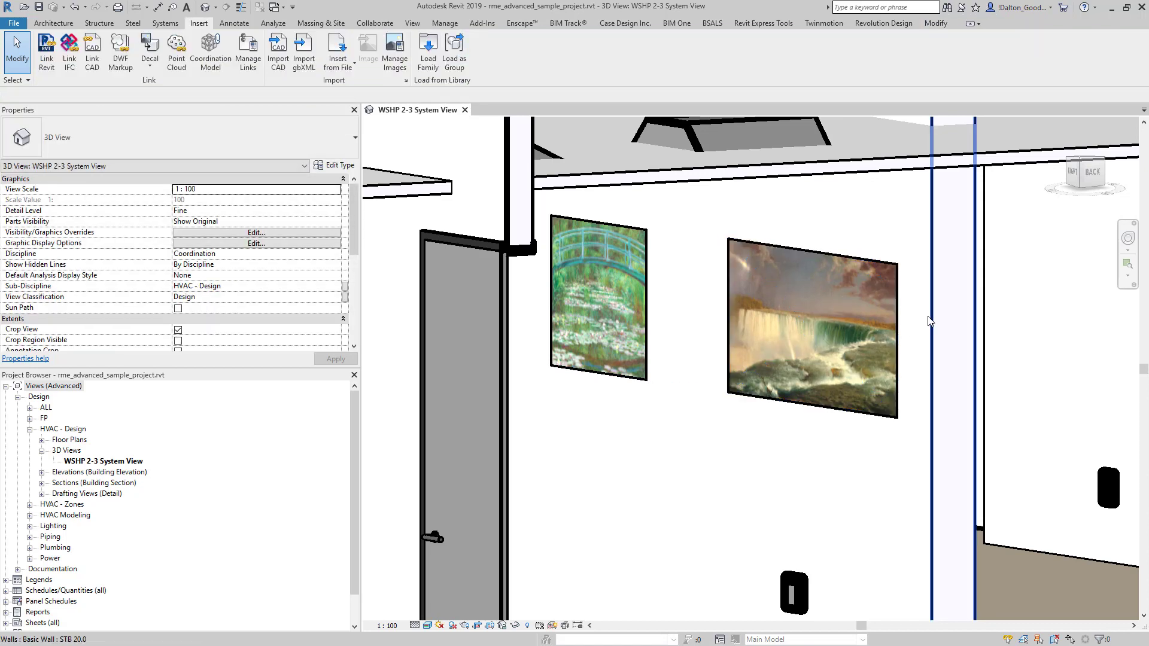
mouse_move(949, 320)
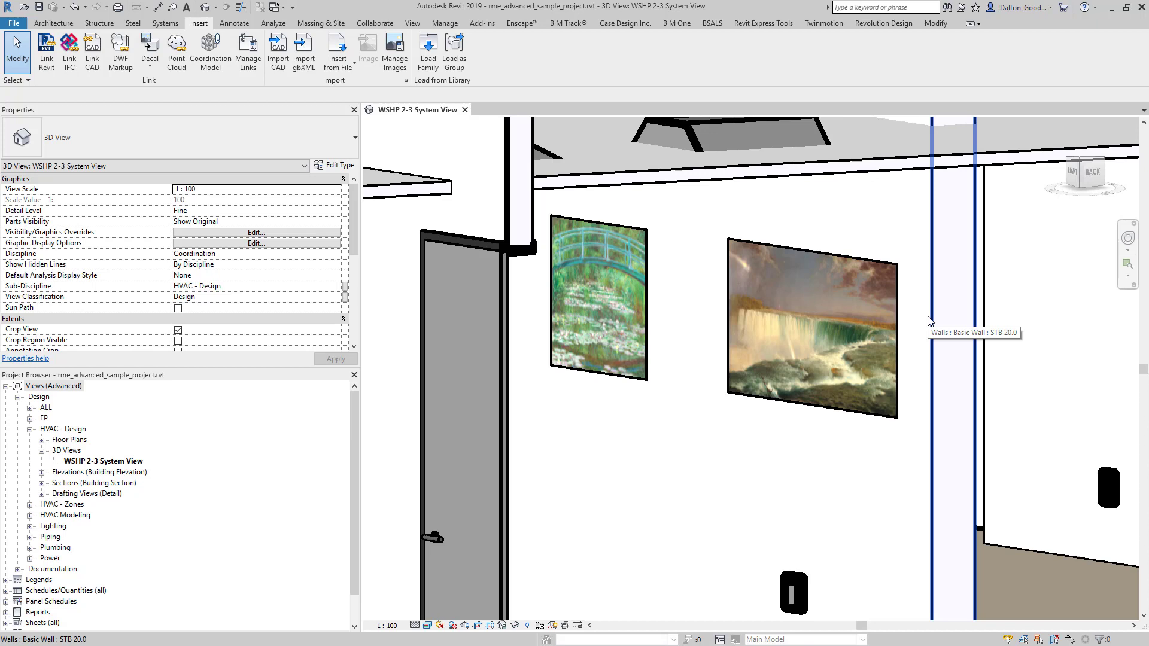